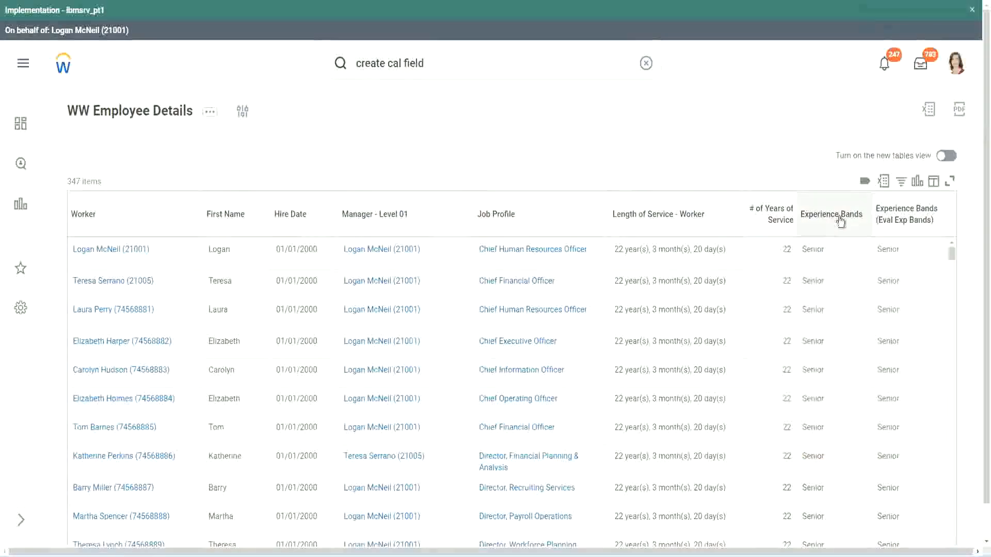
pyautogui.moveTo(832, 214)
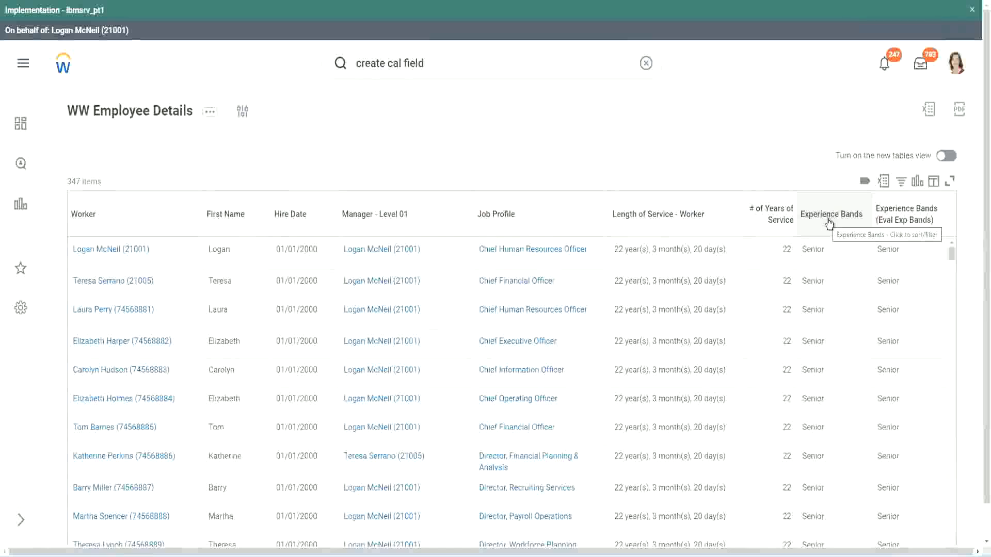
pyautogui.moveTo(889, 292)
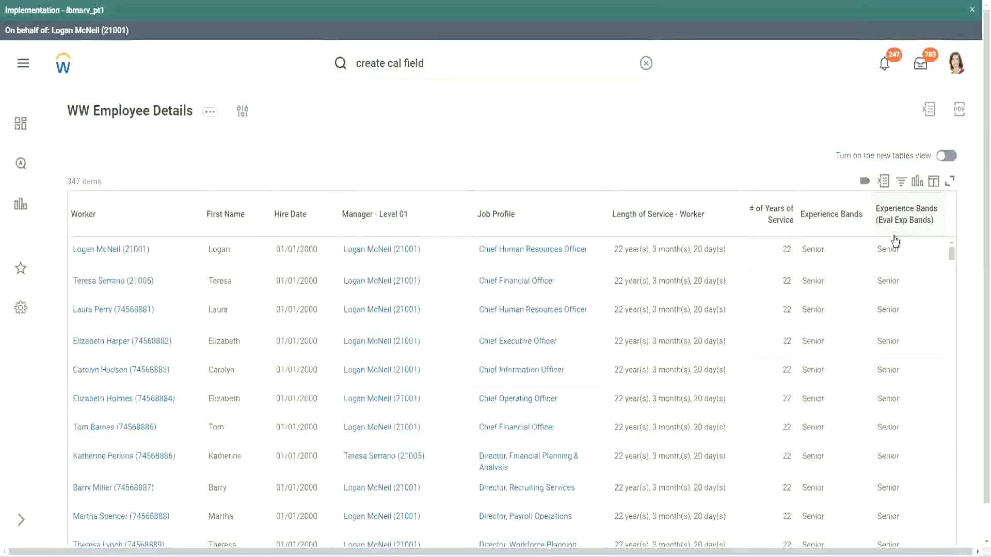
pyautogui.moveTo(905, 215)
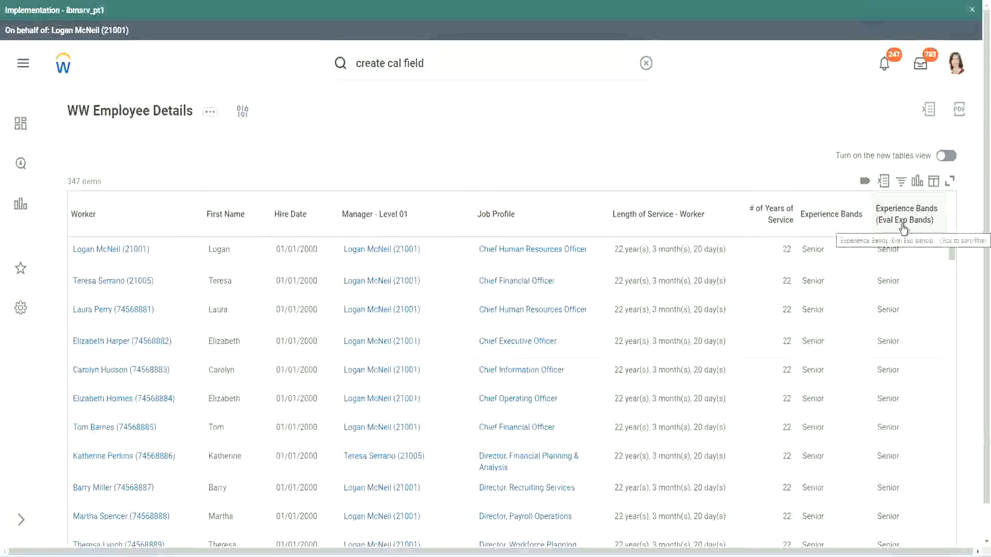
pyautogui.moveTo(710, 156)
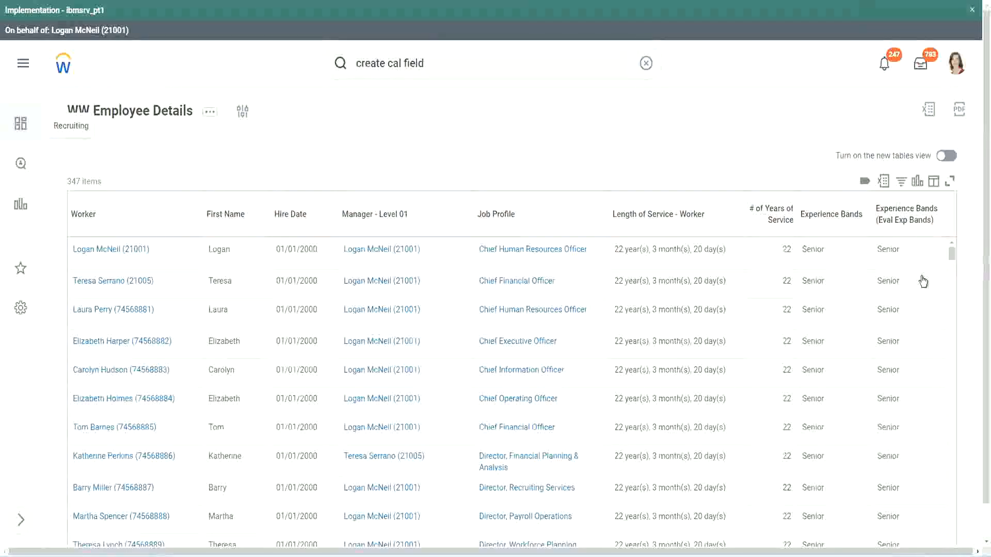
pyautogui.moveTo(897, 255)
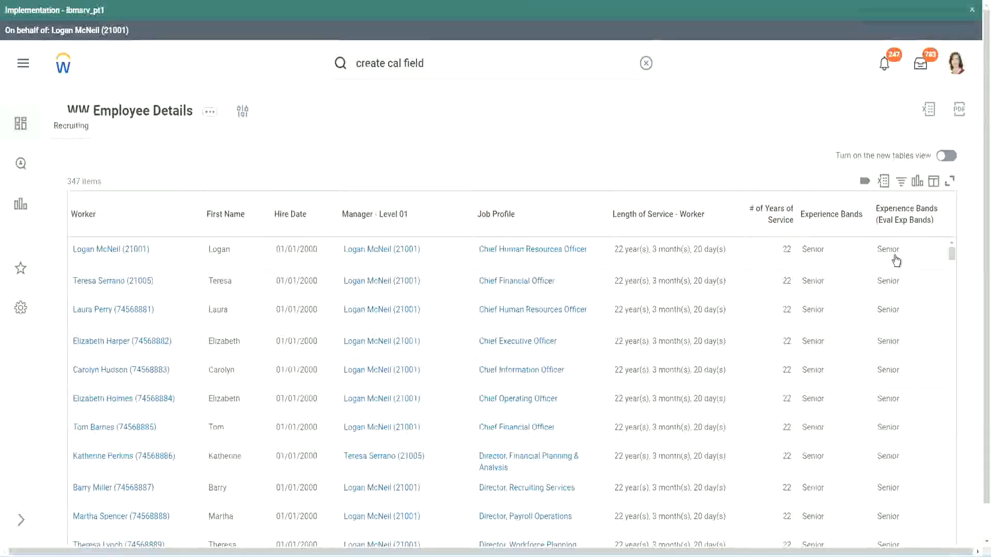
pyautogui.moveTo(442, 17)
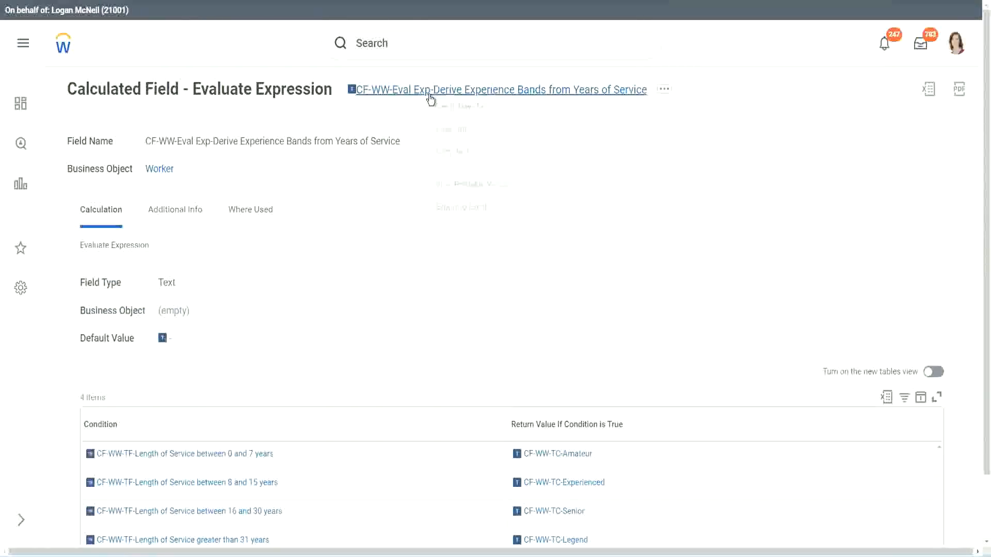
pyautogui.moveTo(415, 46)
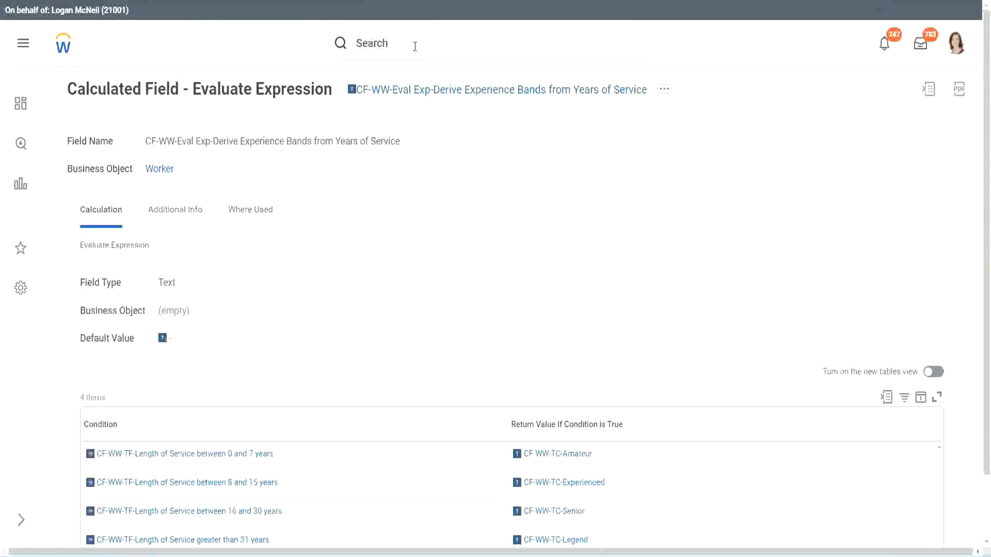
# Find the Create Calculated Field task via the search bar.
pyautogui.click(372, 44)
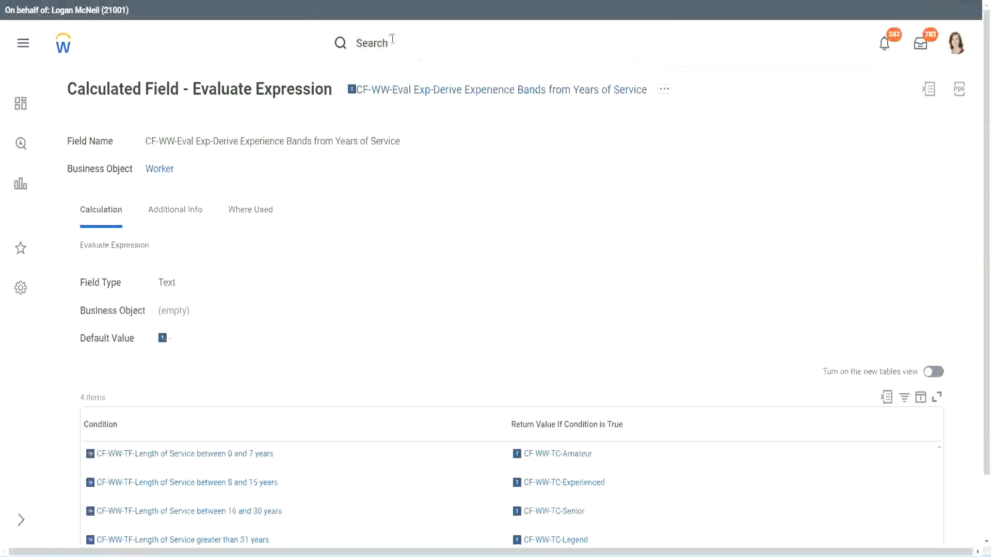
pyautogui.write('create calc field')
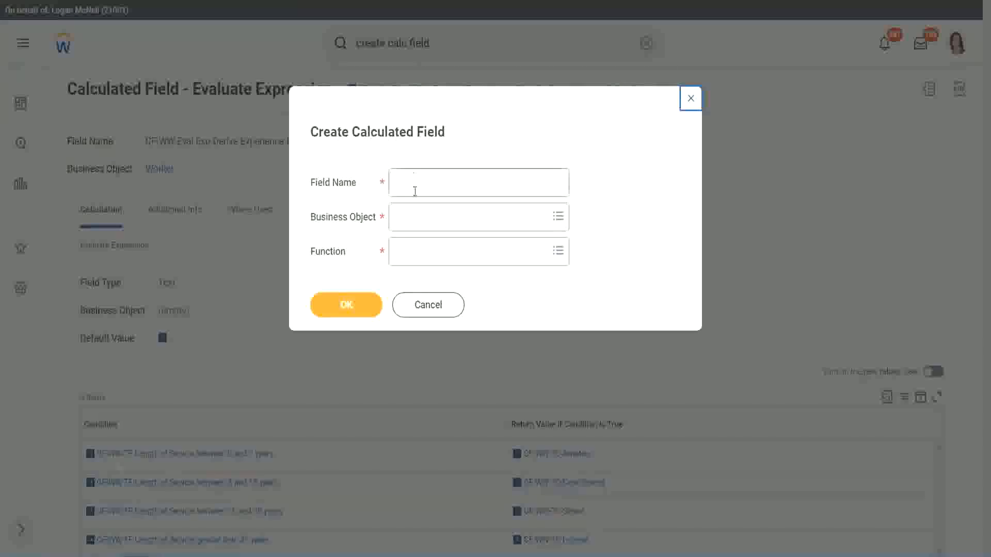
# Name the field 'CF-WW-LRB-Identify Experience Bands from years of Service'.
pyautogui.click(478, 183)
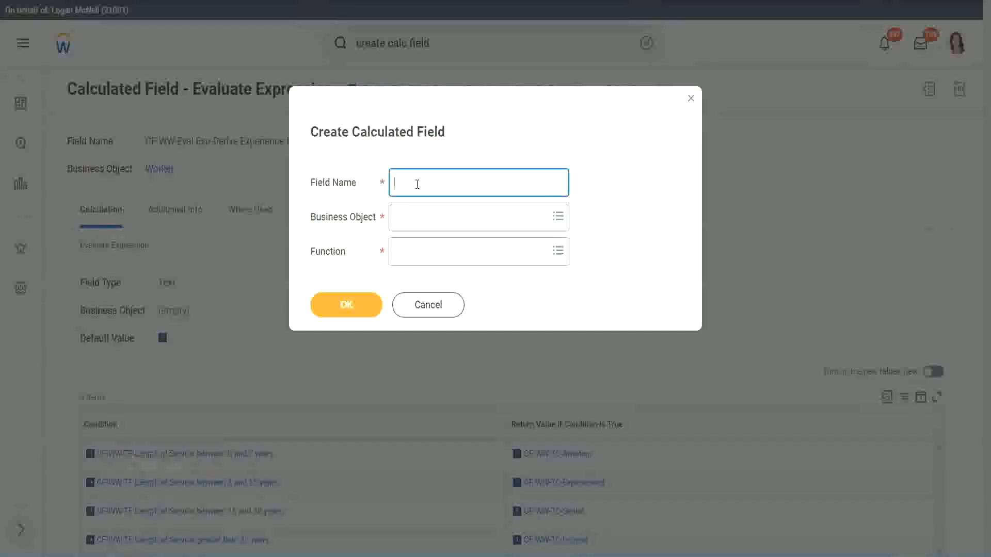
pyautogui.write('CF-WW-I')
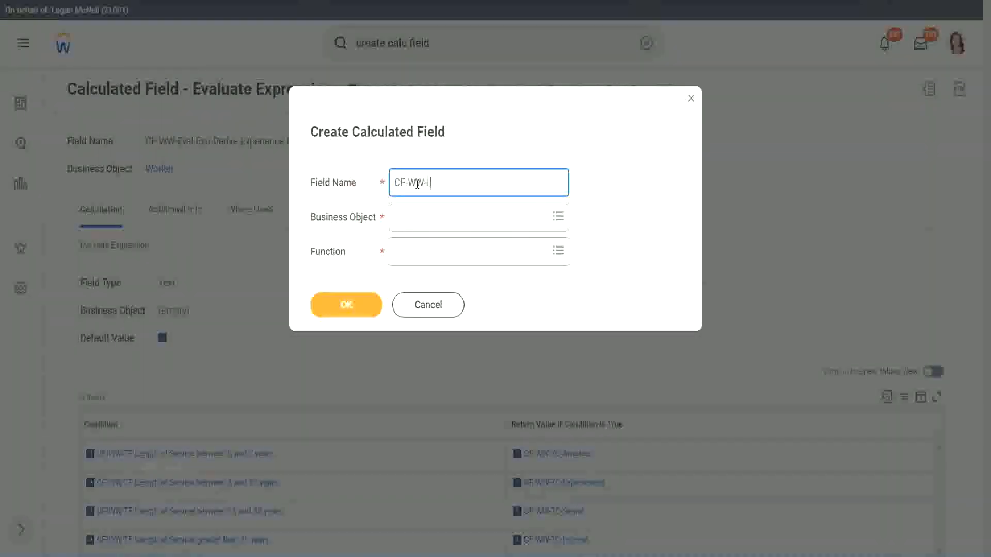
pyautogui.write('LRB')
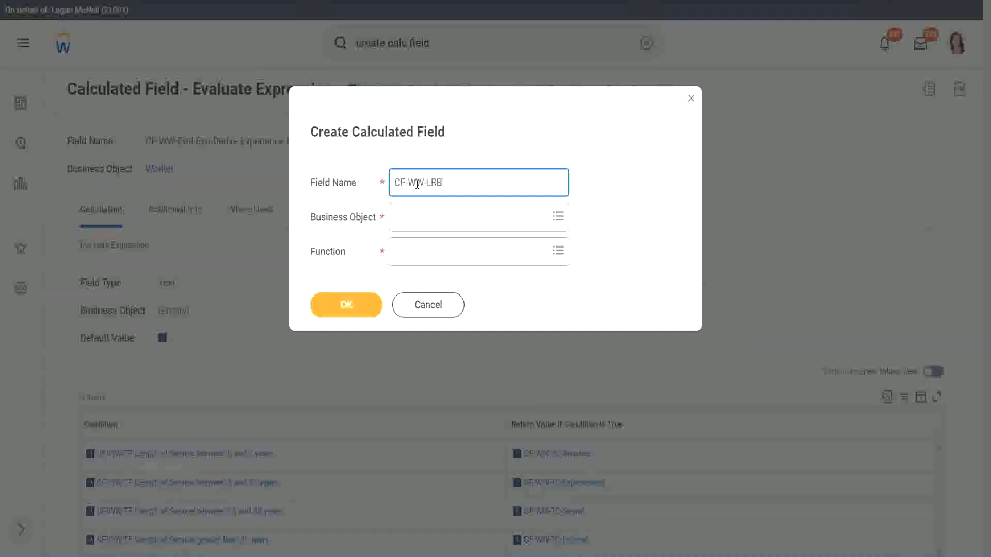
pyautogui.press('Backspace')
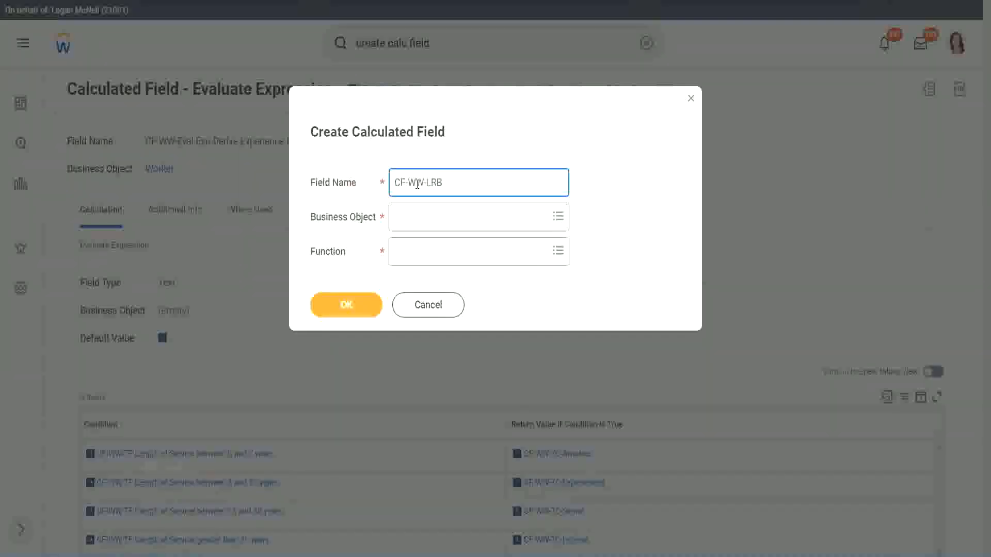
pyautogui.write('-')
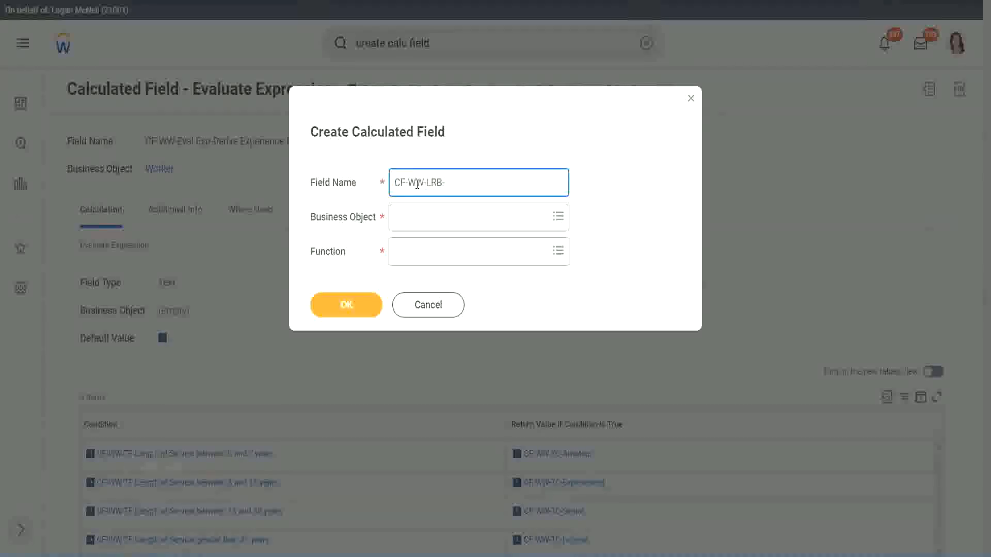
pyautogui.write('Identif')
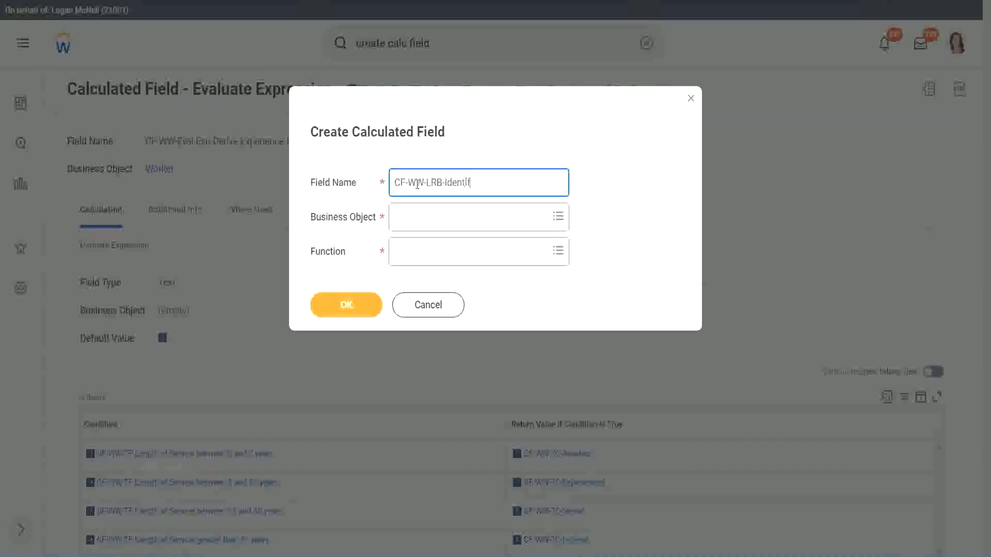
pyautogui.write('y Exe')
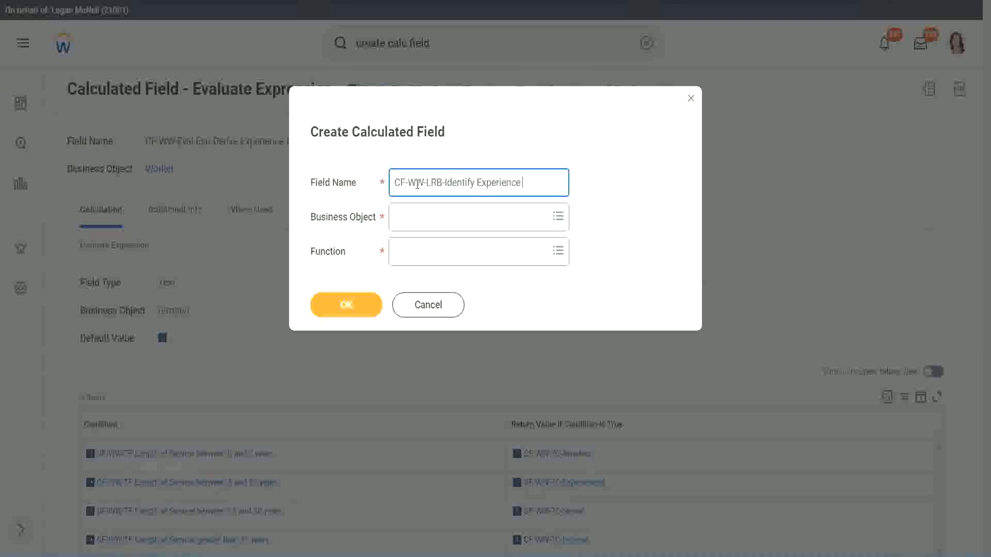
pyautogui.write('Bands from')
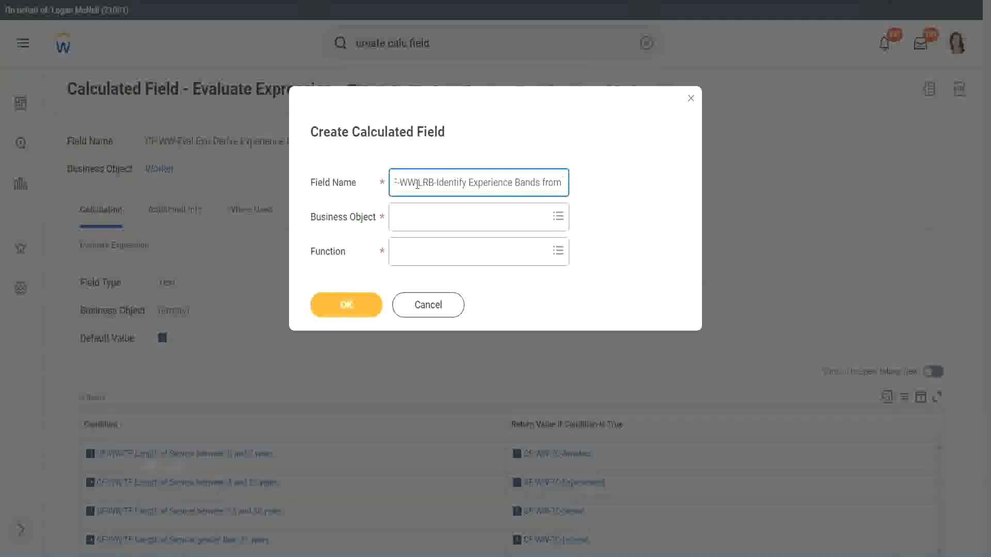
# Finish the name, choose Worker as business object with Lookup Range Band, and confirm.
pyautogui.write('years of Service')
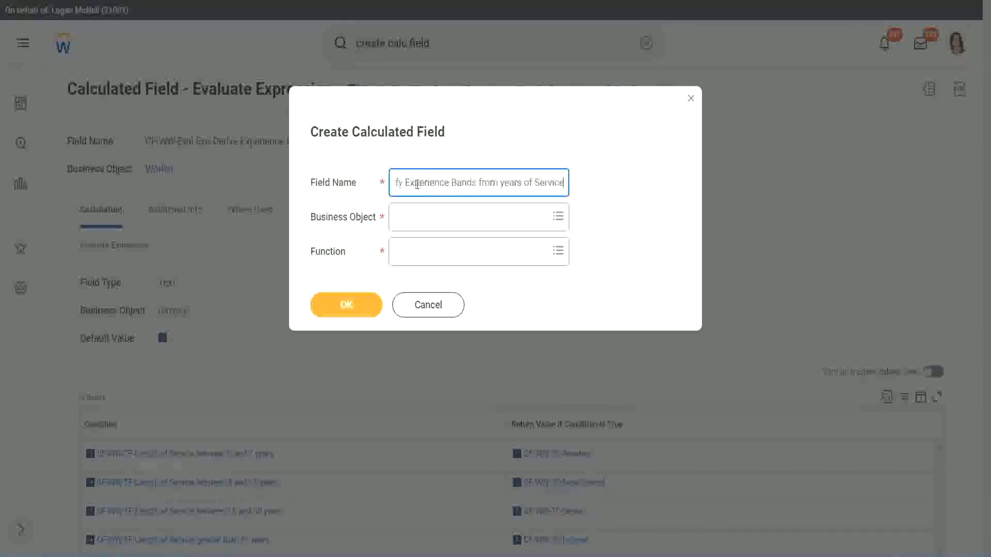
pyautogui.click(474, 217)
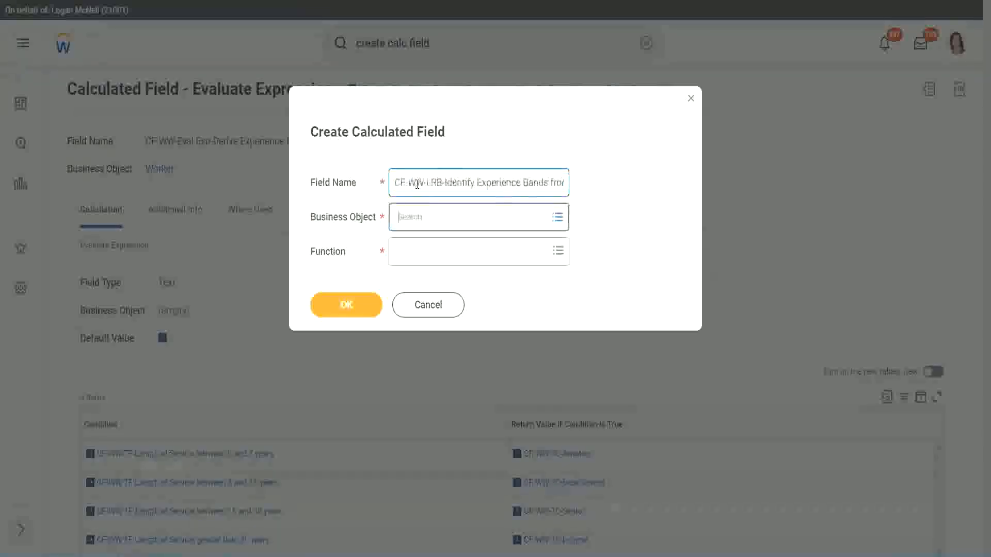
pyautogui.write('worker')
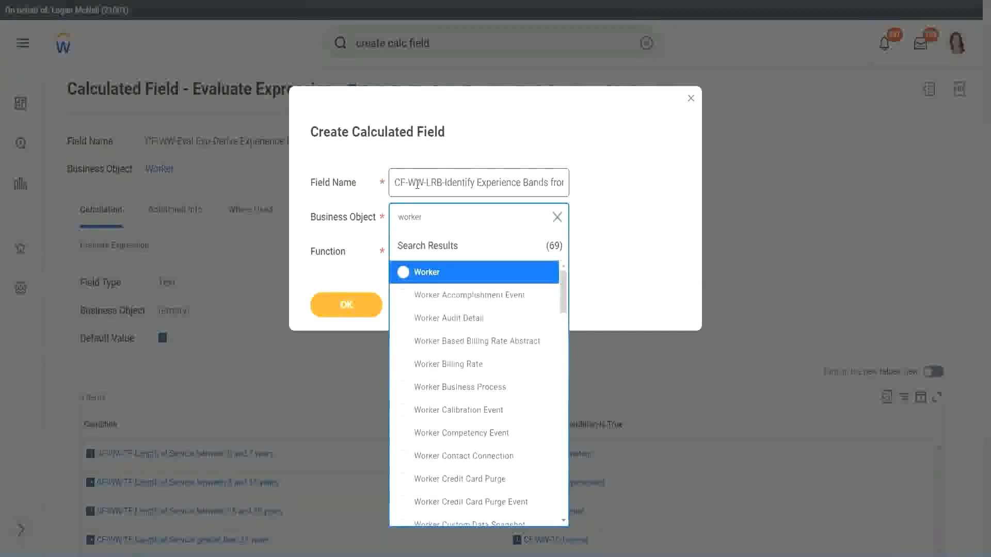
pyautogui.click(425, 271)
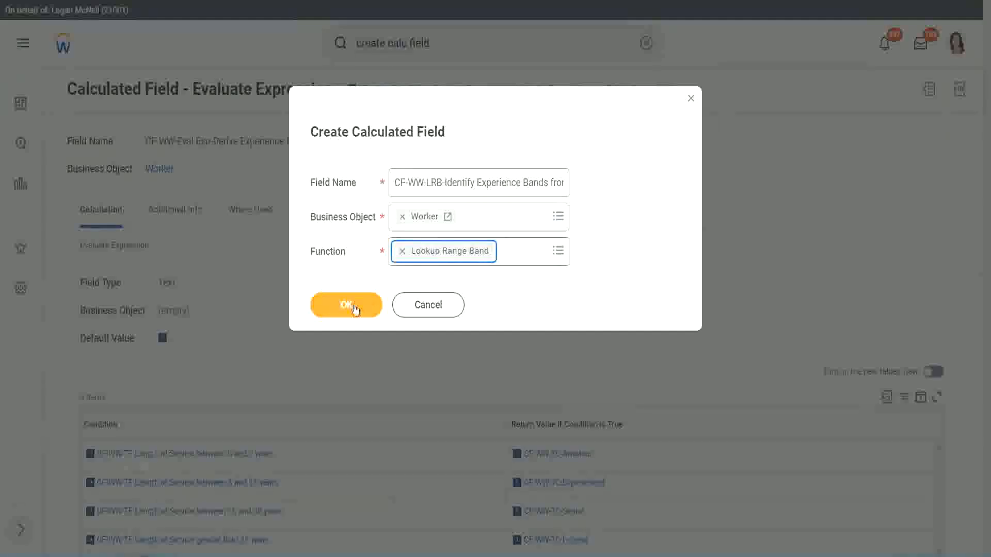
pyautogui.click(346, 305)
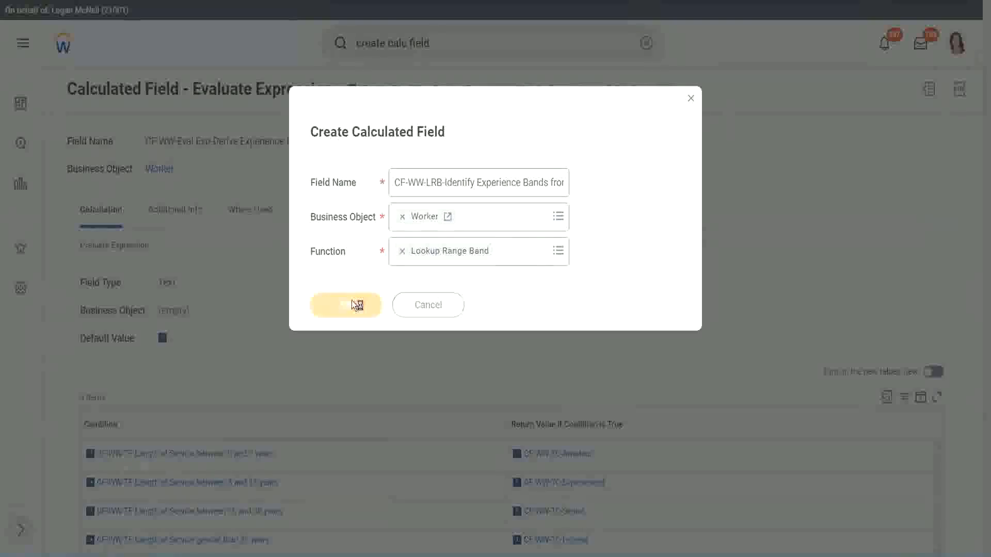
pyautogui.moveTo(354, 273)
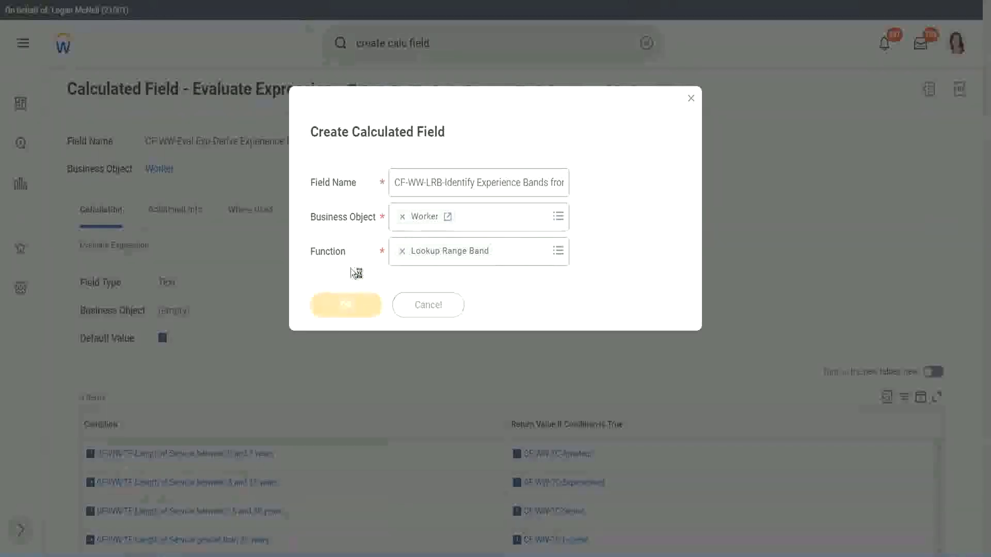
pyautogui.click(346, 304)
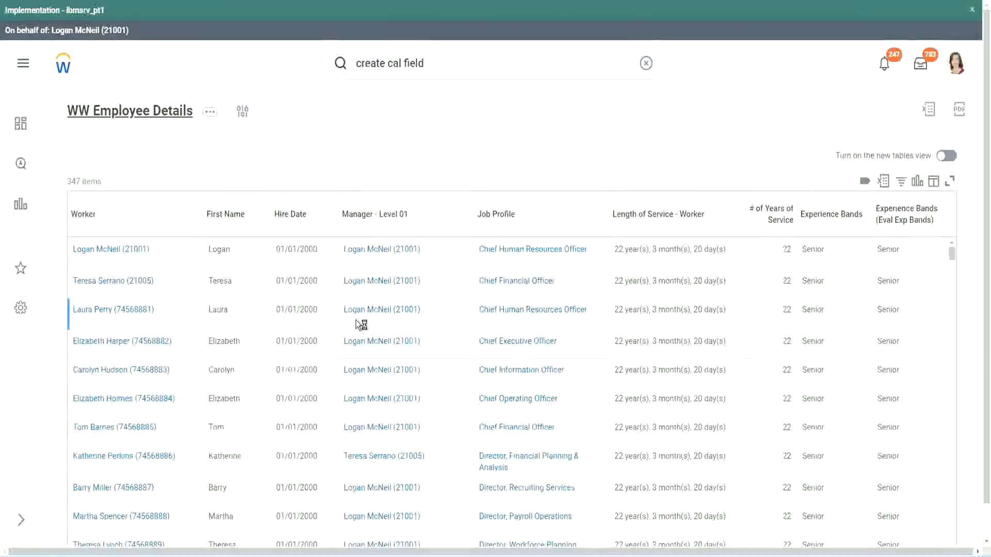
pyautogui.moveTo(335, 310)
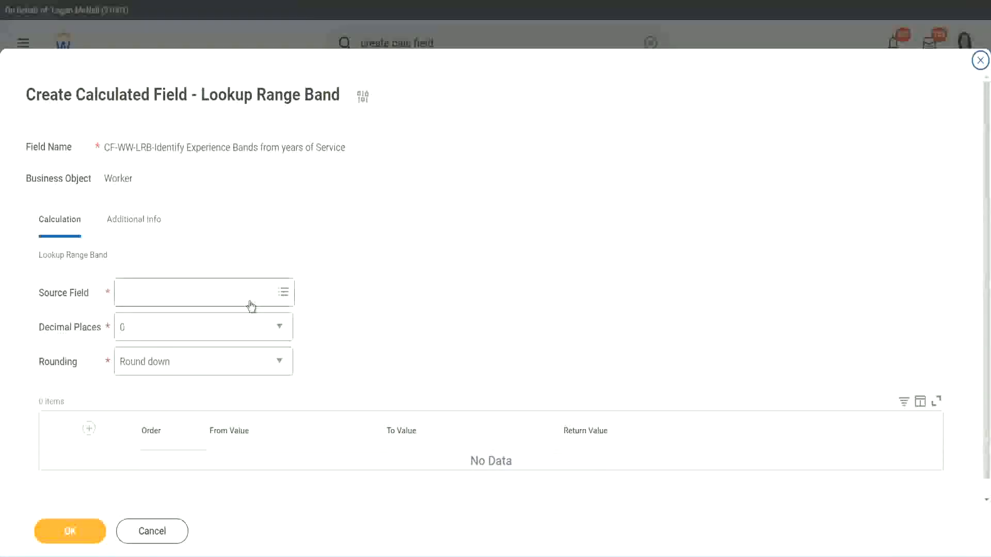
pyautogui.moveTo(57, 311)
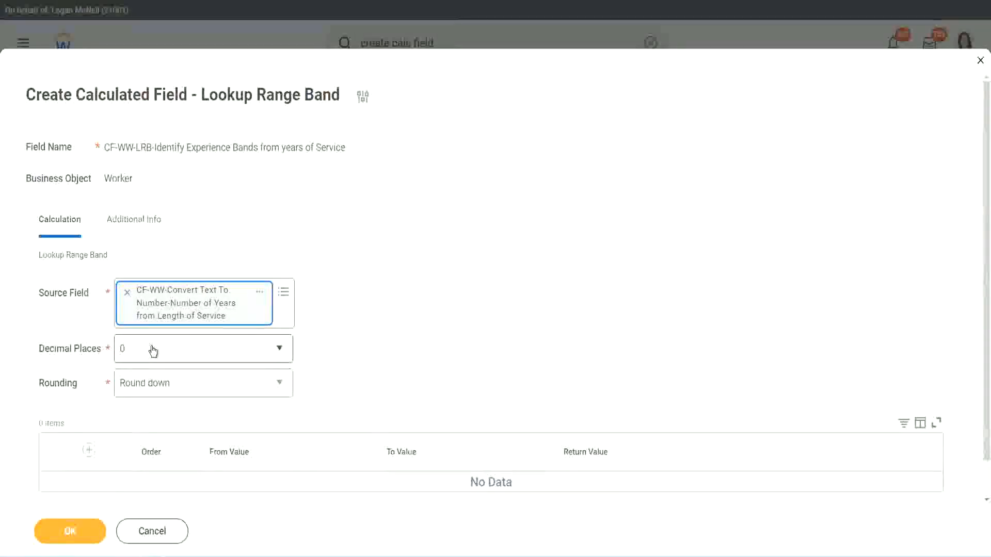
pyautogui.moveTo(193, 363)
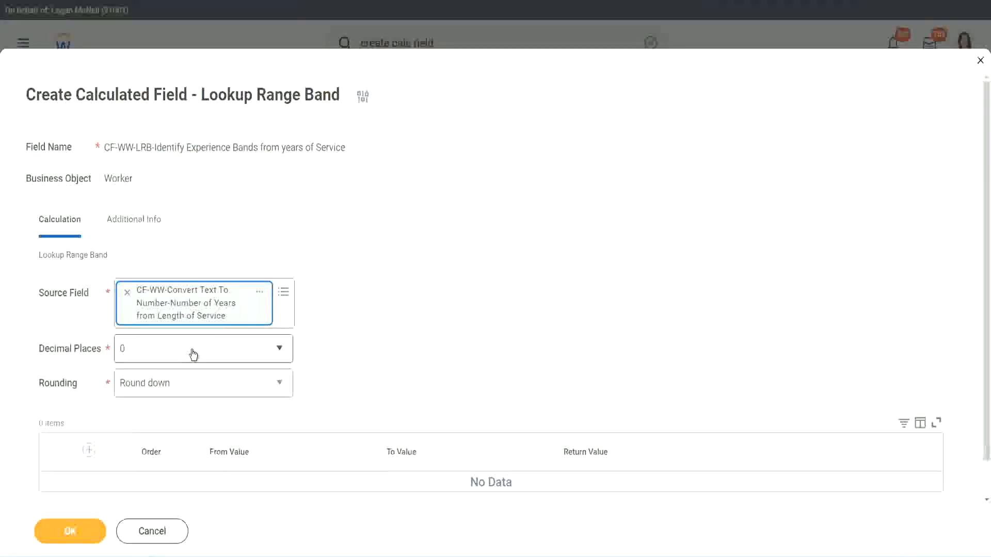
pyautogui.click(203, 348)
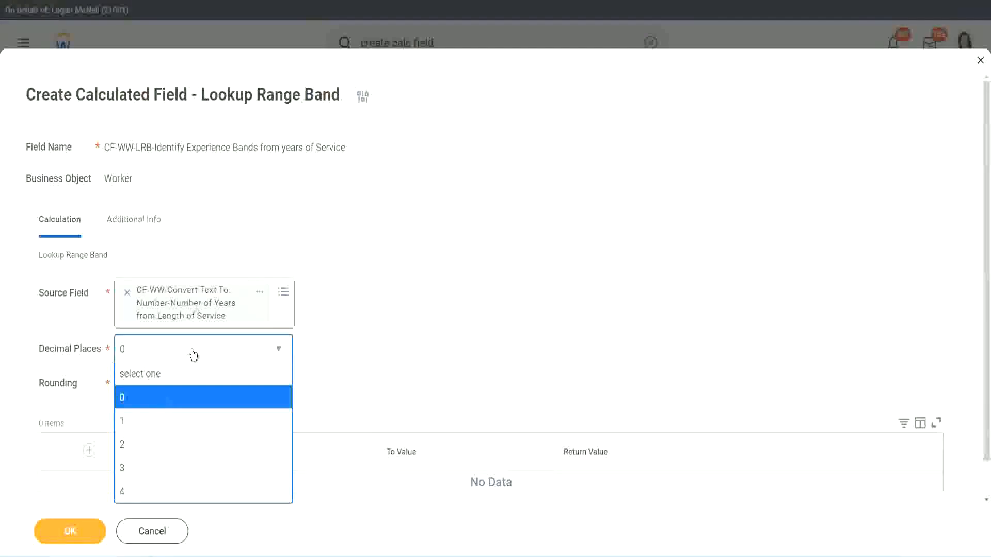
pyautogui.moveTo(386, 344)
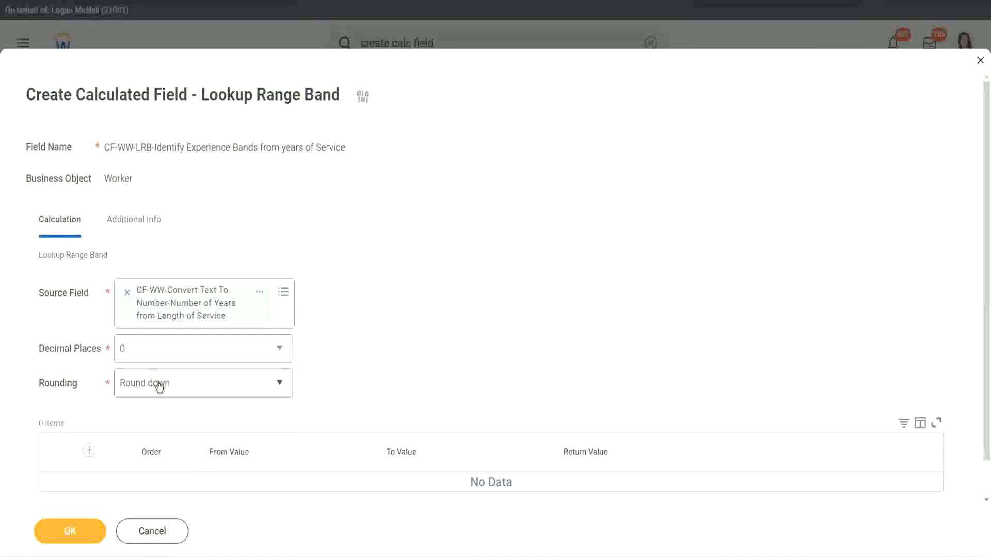
# Show the Rounding dropdown's choices for the lookup value.
pyautogui.click(202, 383)
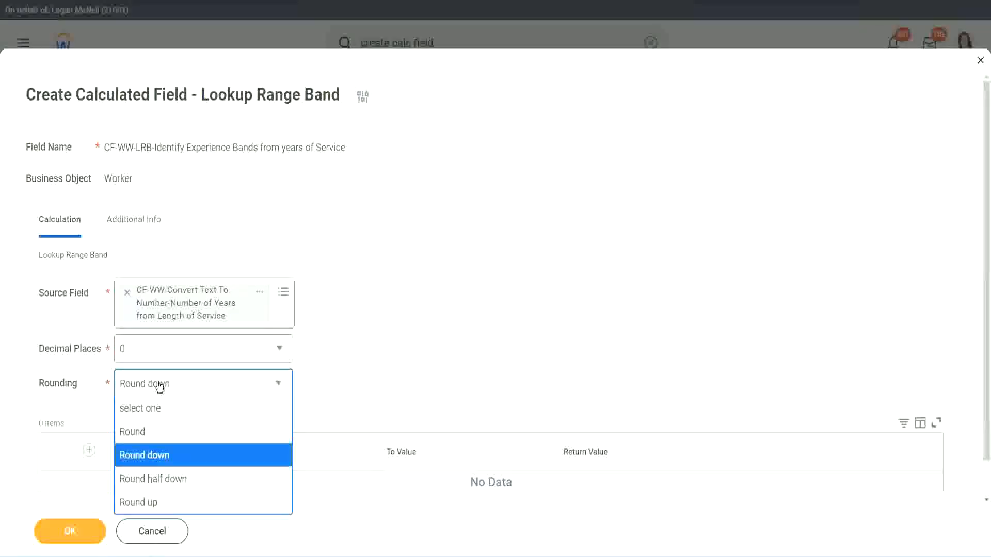
pyautogui.moveTo(351, 348)
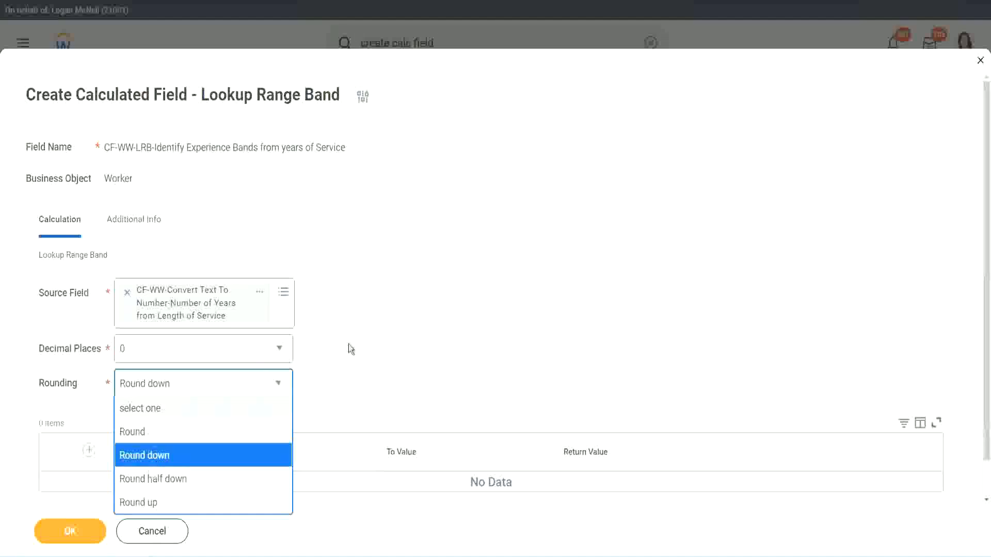
pyautogui.moveTo(371, 341)
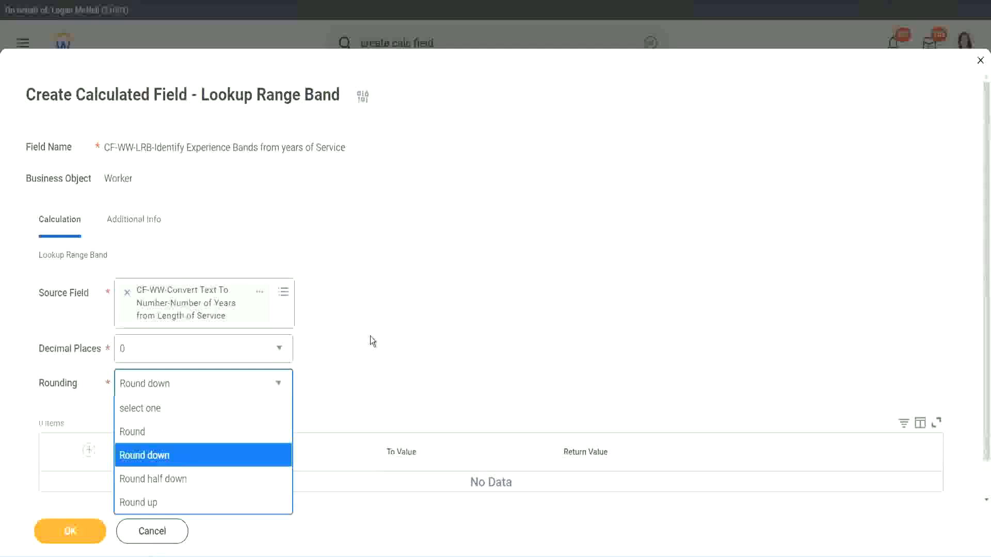
# Set the lookup's Rounding to Round instead of Round down.
pyautogui.click(144, 456)
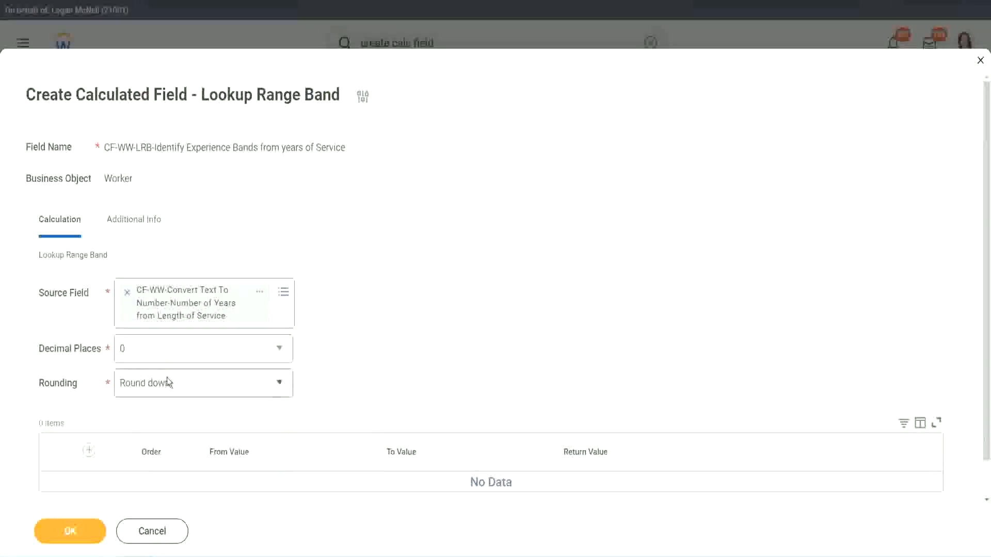
pyautogui.click(202, 383)
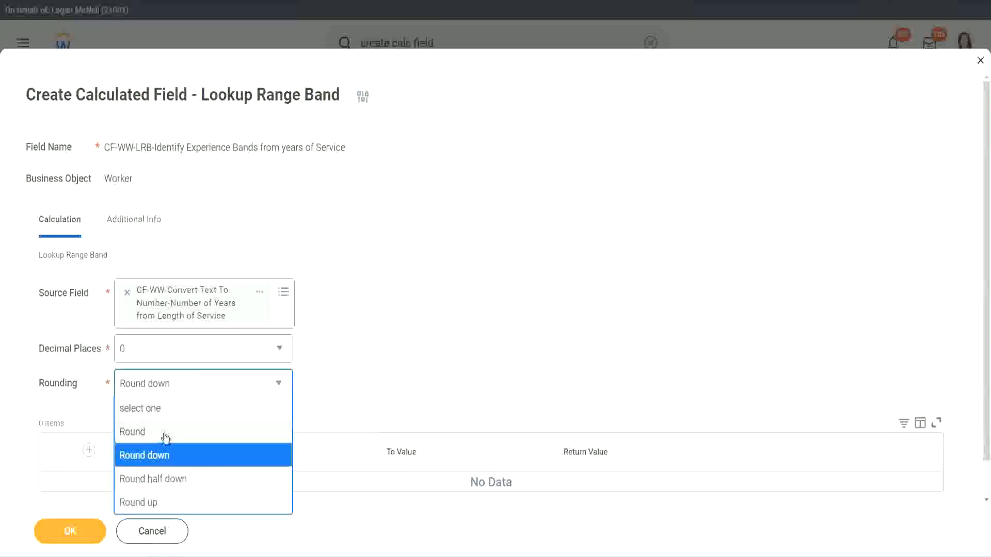
pyautogui.click(132, 433)
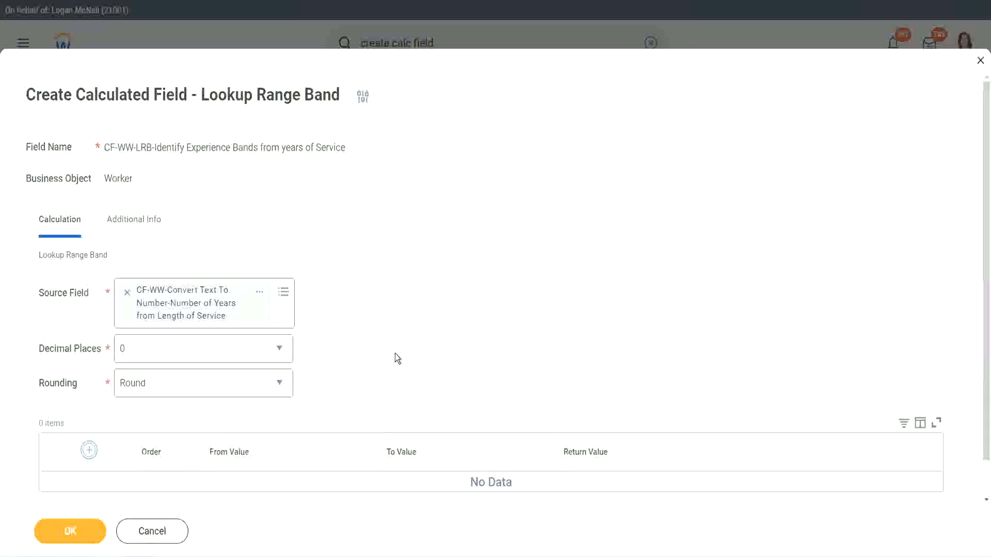
# Add the first band row: 0 to 7 returning Amateur.
pyautogui.click(89, 451)
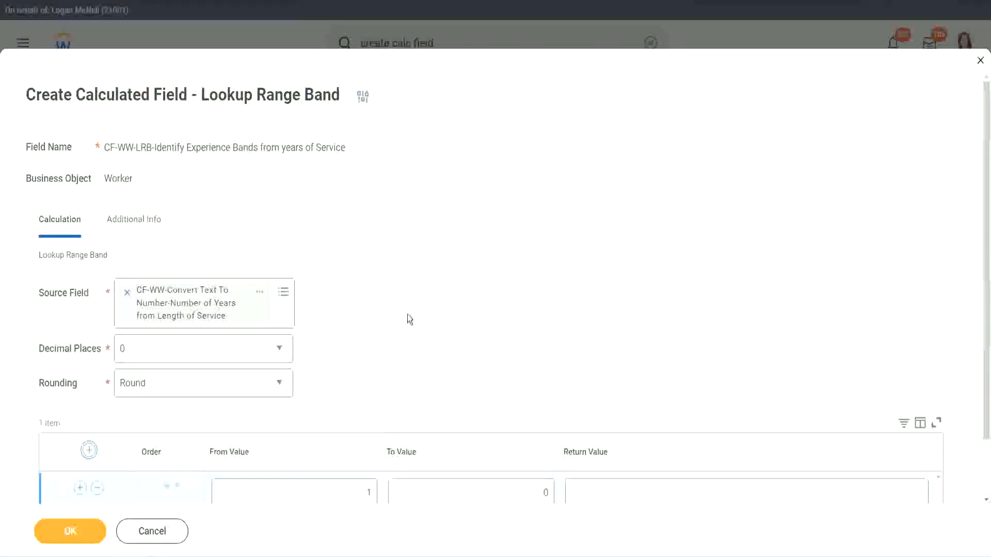
pyautogui.scroll(-3)
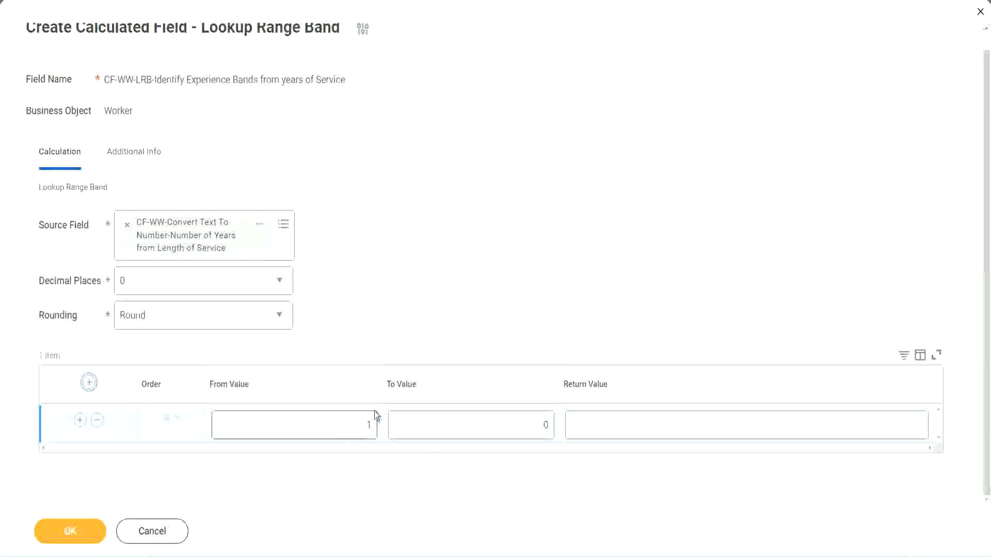
pyautogui.moveTo(488, 317)
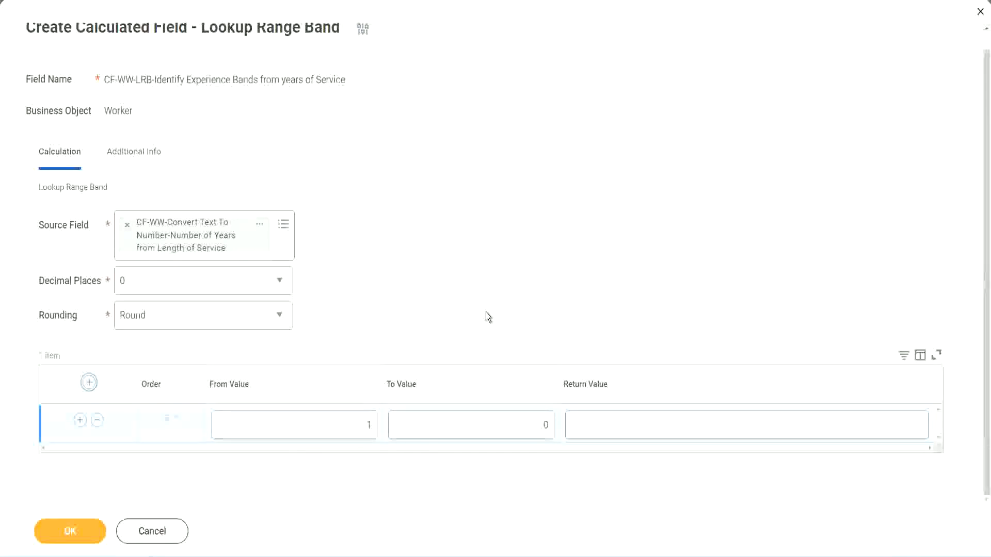
pyautogui.click(294, 425)
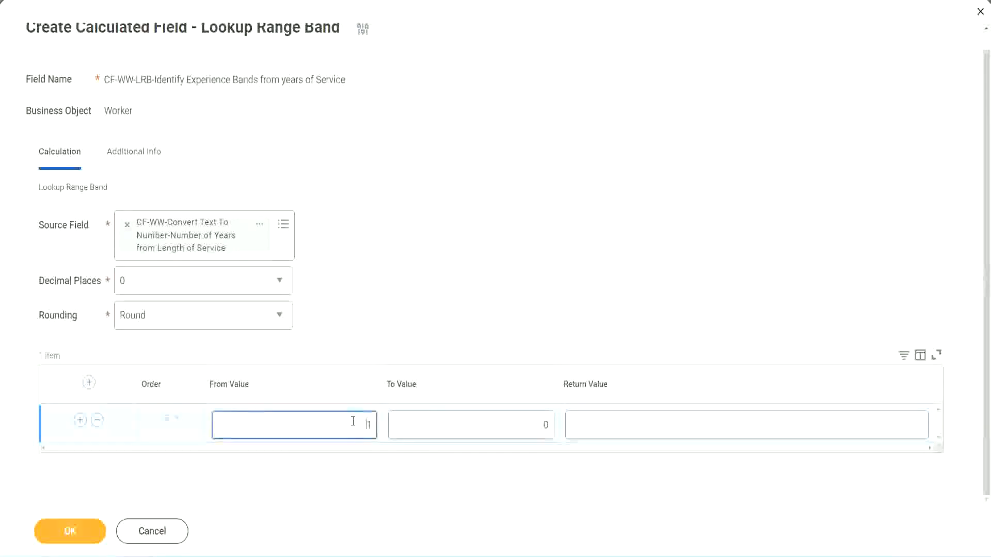
pyautogui.click(471, 425)
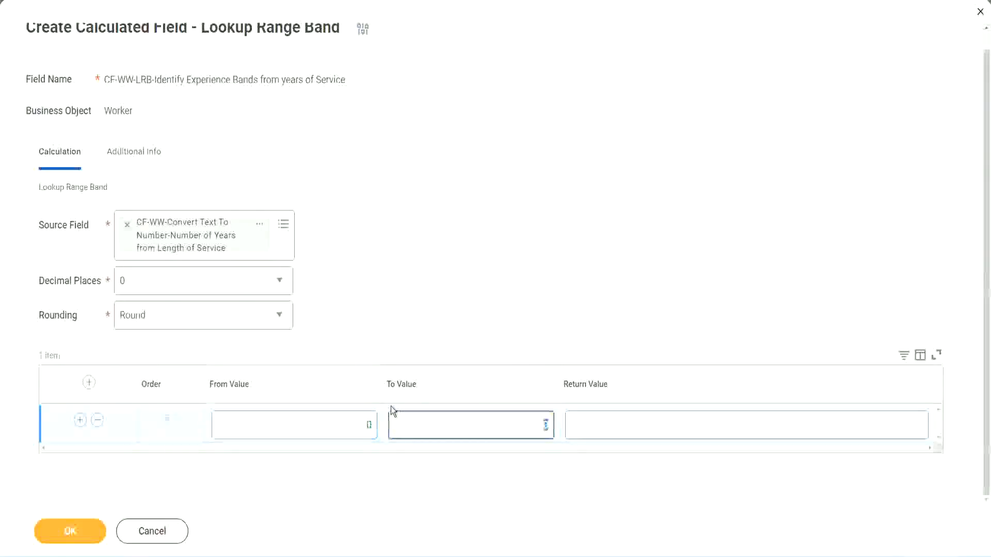
pyautogui.write('7')
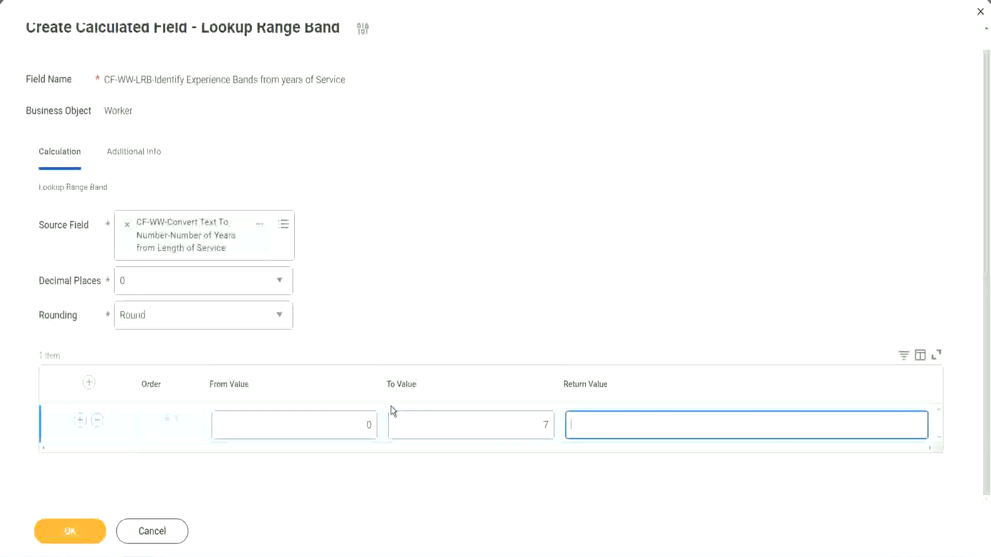
pyautogui.write('Amate')
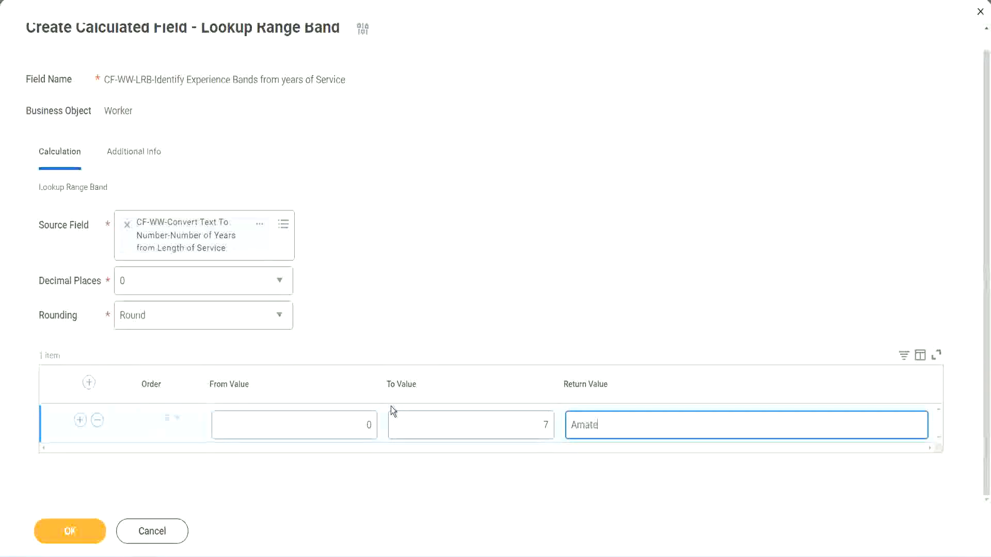
pyautogui.write('ur')
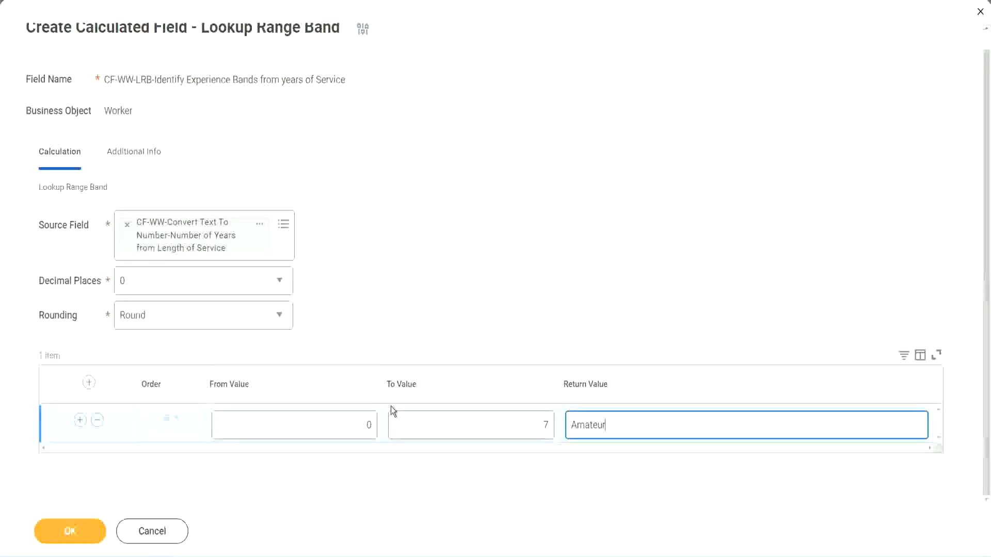
pyautogui.click(294, 424)
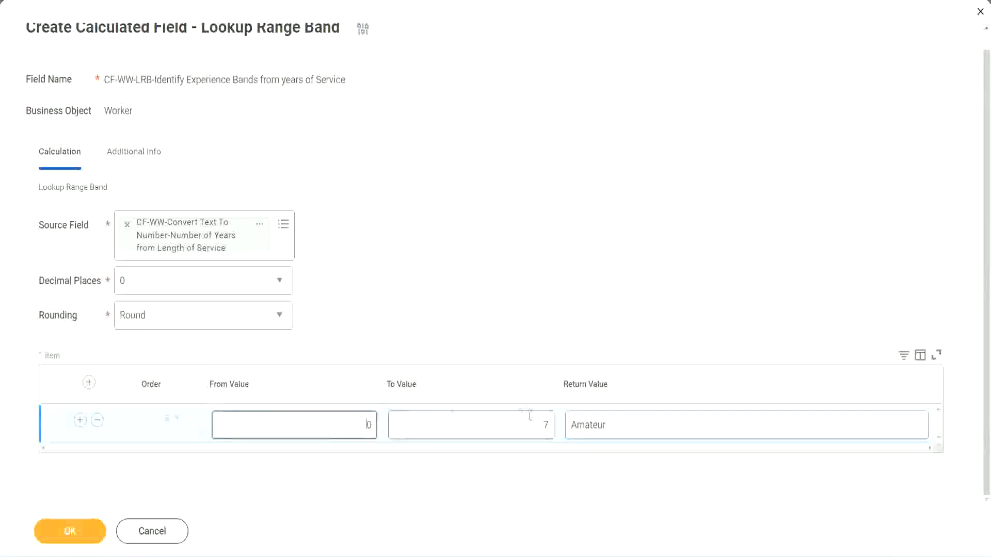
pyautogui.click(470, 424)
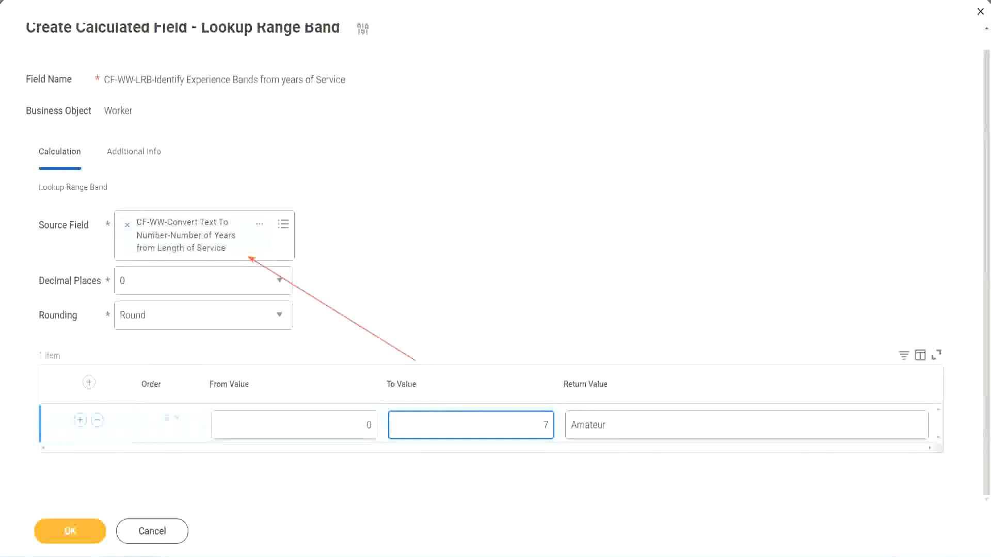
pyautogui.moveTo(408, 453)
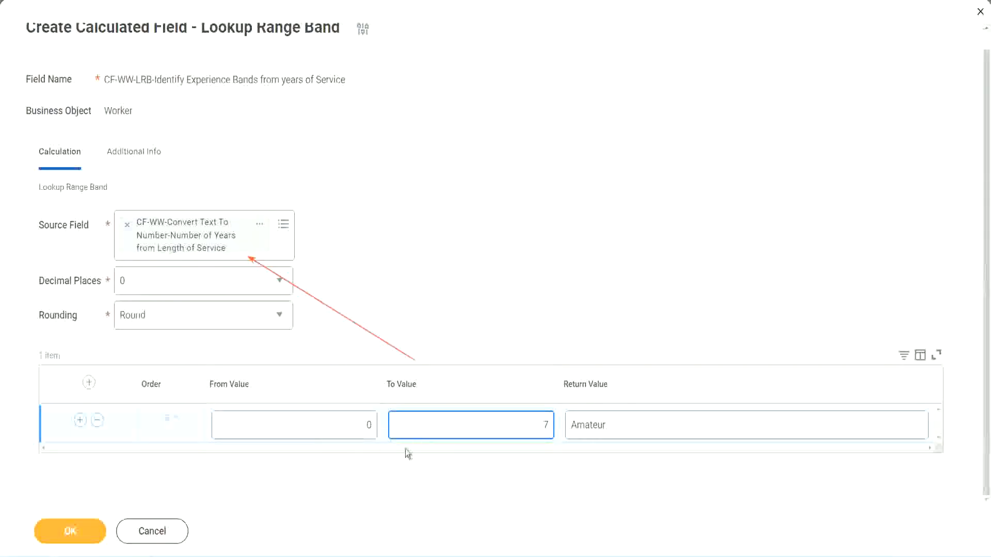
pyautogui.moveTo(435, 354)
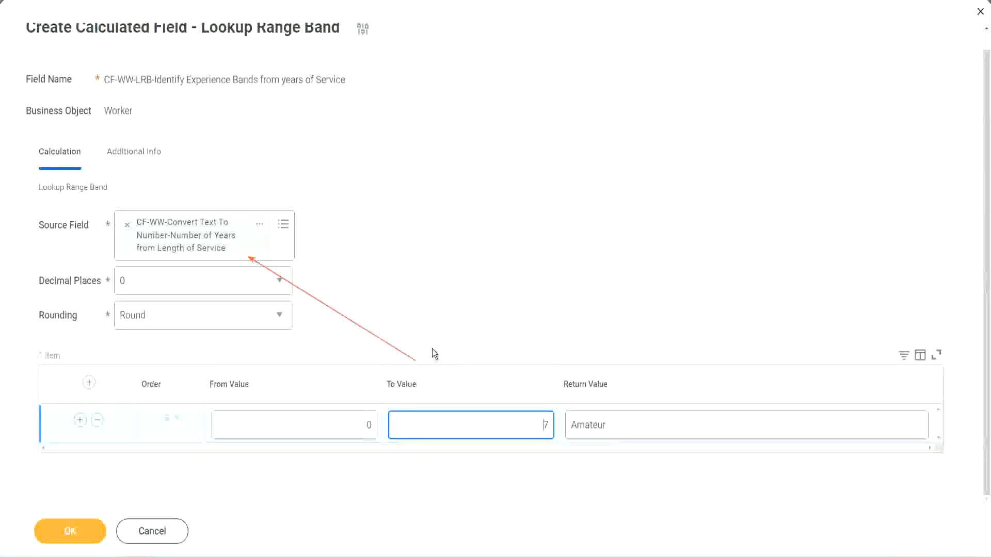
pyautogui.moveTo(278, 217)
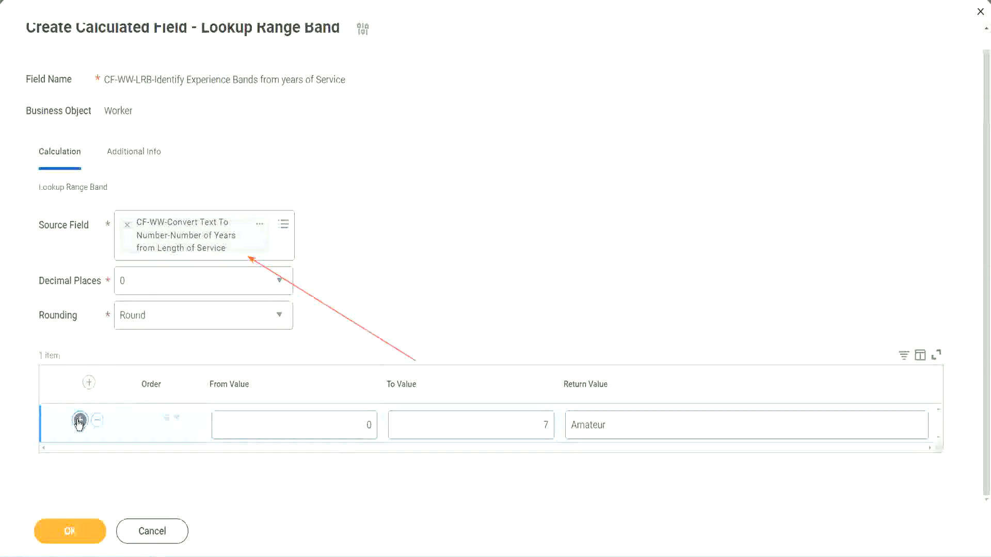
# Add the second band row: 8 to 15 returning Experienced.
pyautogui.click(79, 419)
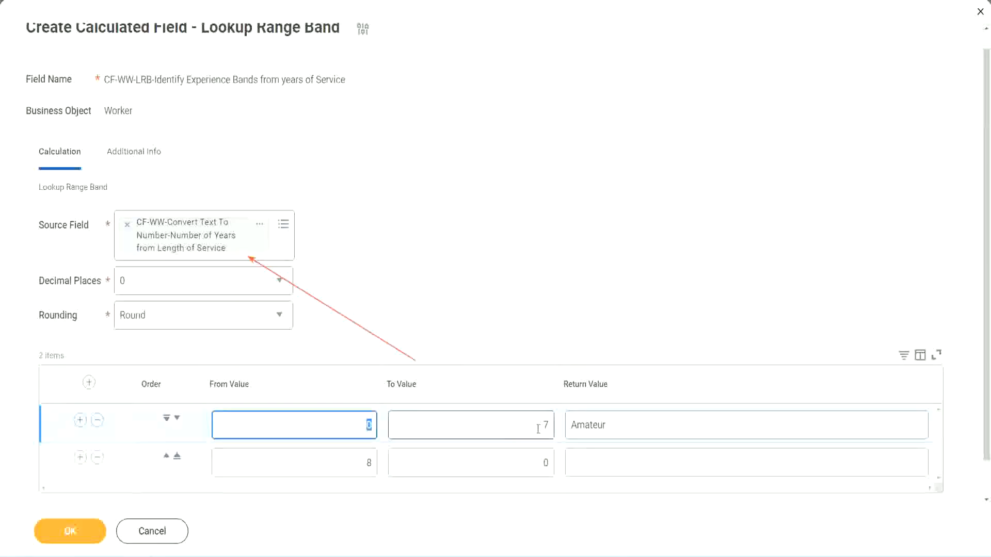
pyautogui.click(471, 424)
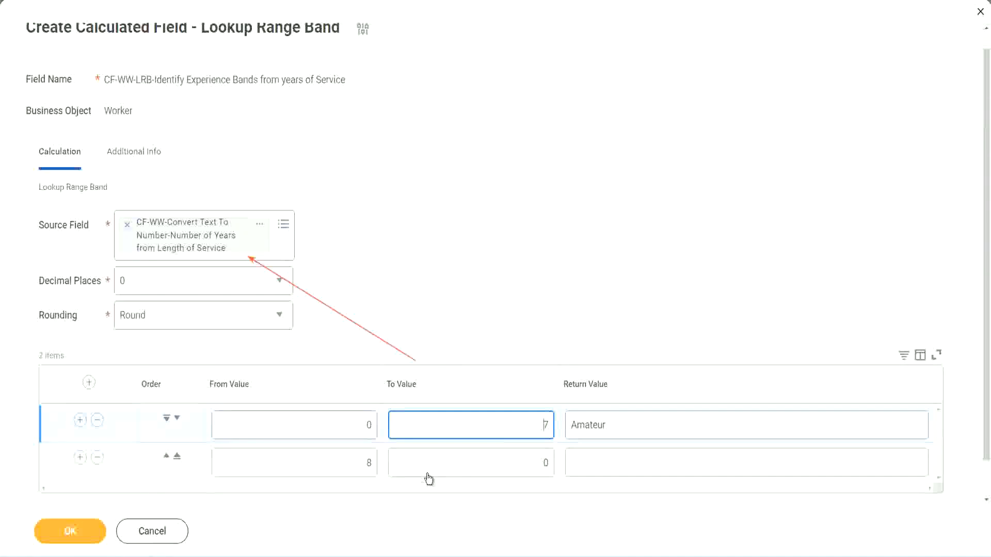
pyautogui.click(294, 463)
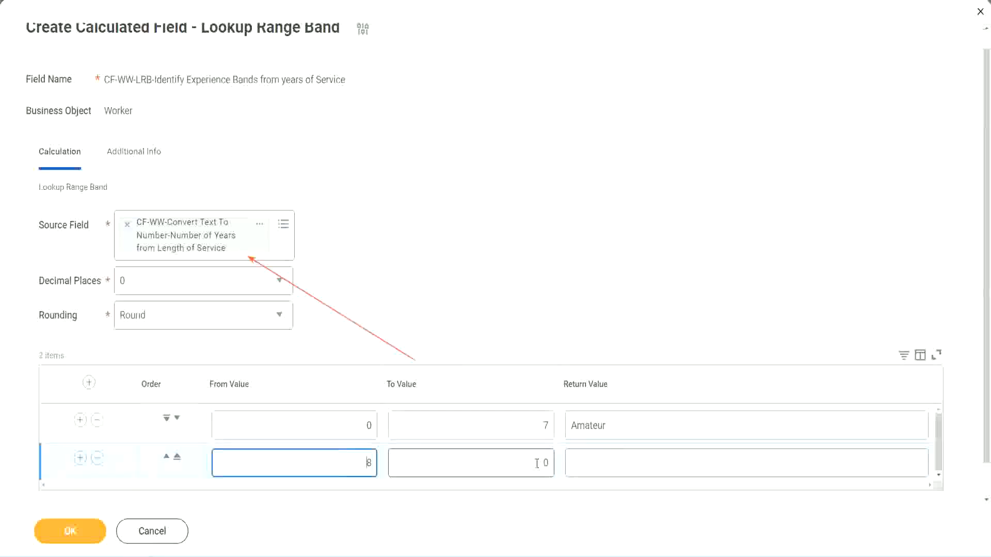
pyautogui.click(471, 463)
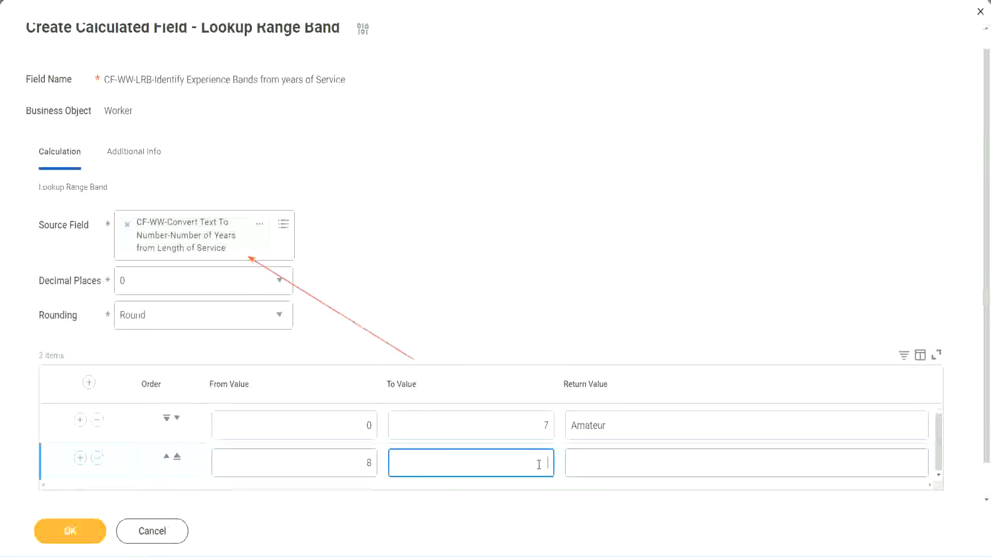
pyautogui.write('15')
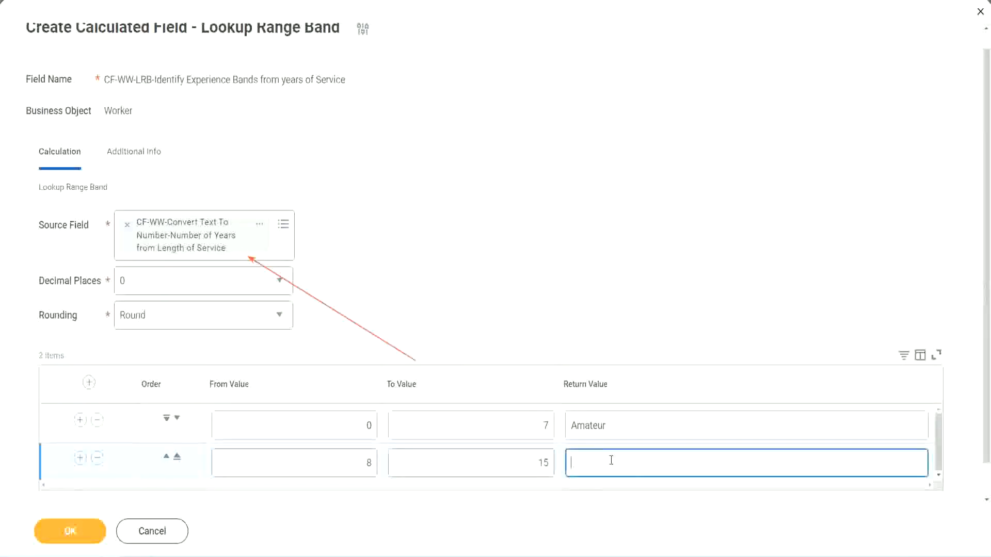
pyautogui.write('Experienced')
pyautogui.write('16')
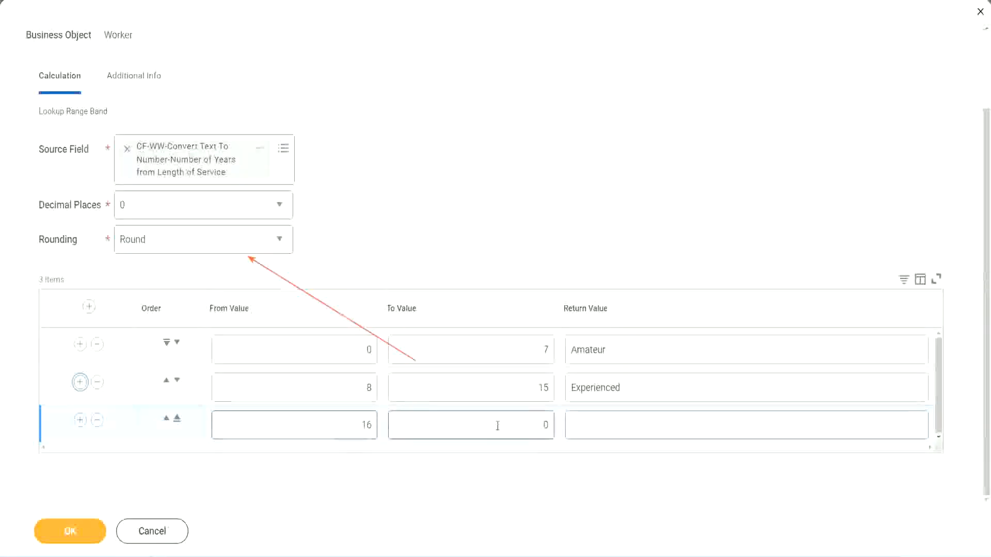
# Fill the third band row: 16 to 30 returning Senior.
pyautogui.click(471, 425)
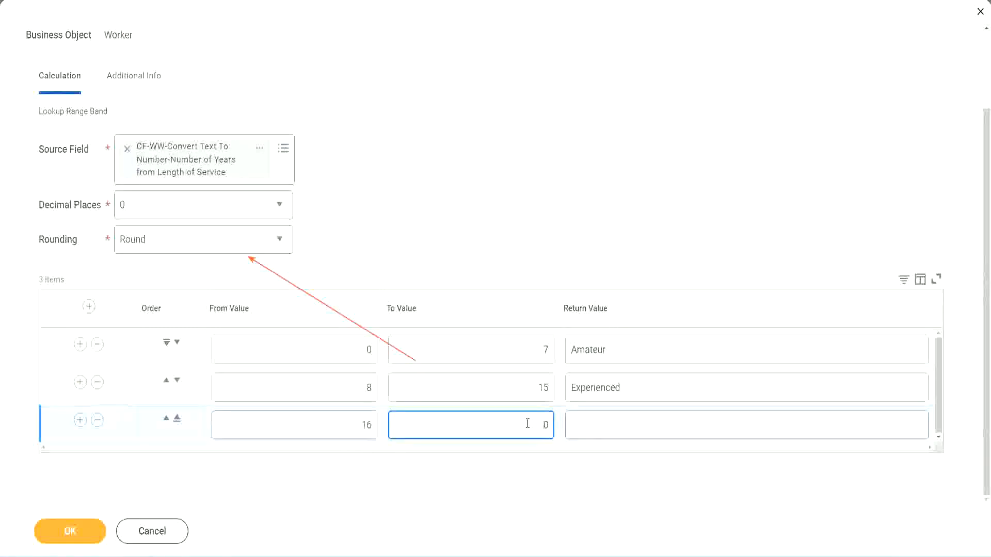
pyautogui.write('30')
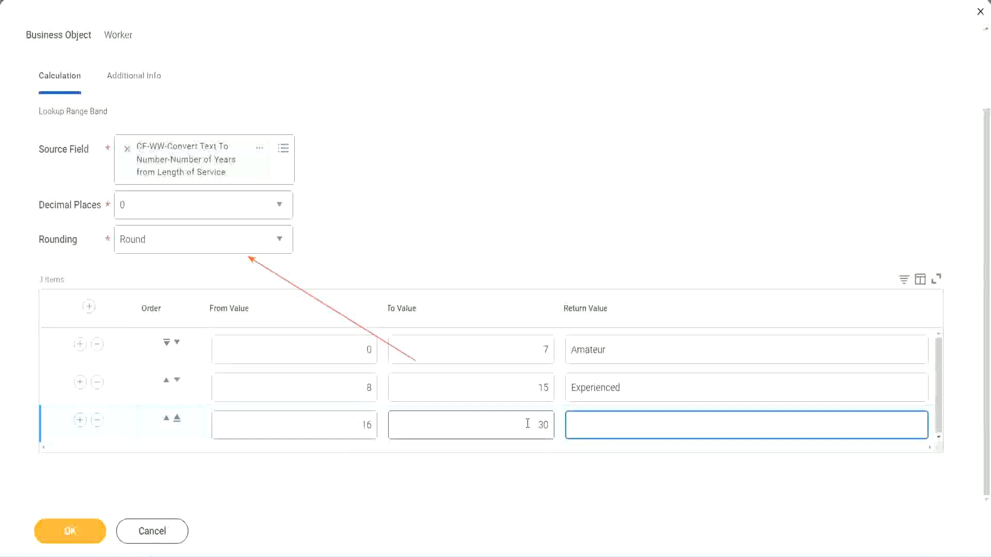
pyautogui.write('Se')
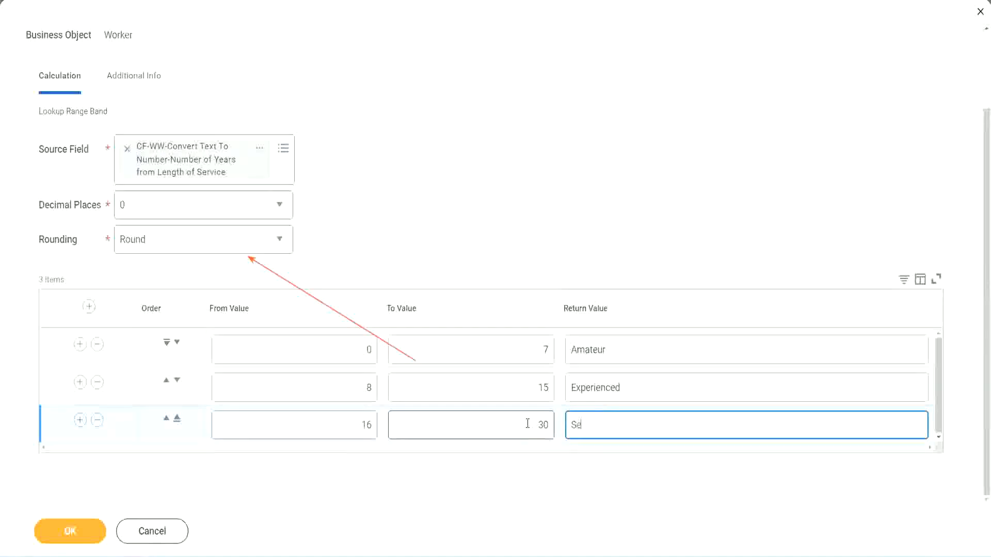
pyautogui.write('nior')
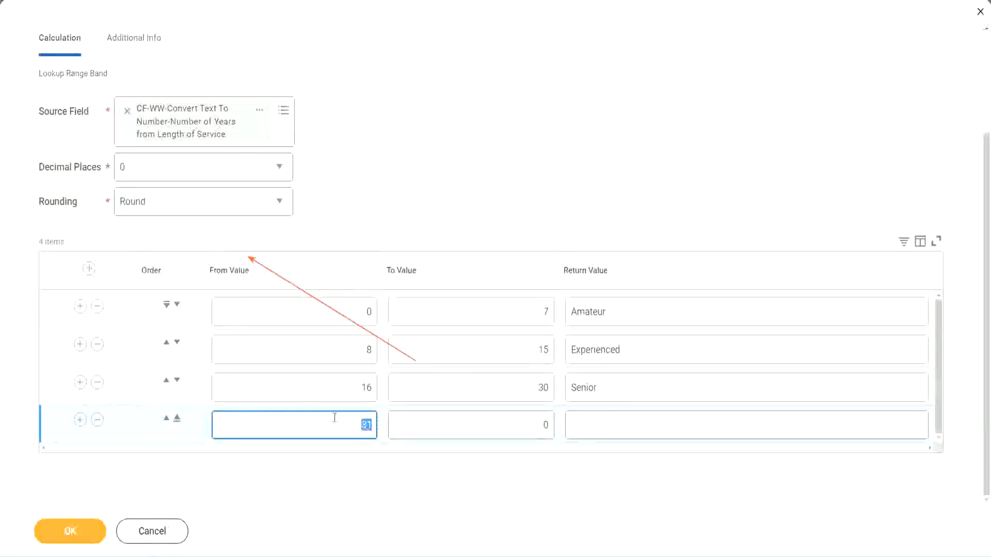
# Fill the fourth band row: 31 to 1000 returning Legend.
pyautogui.click(471, 425)
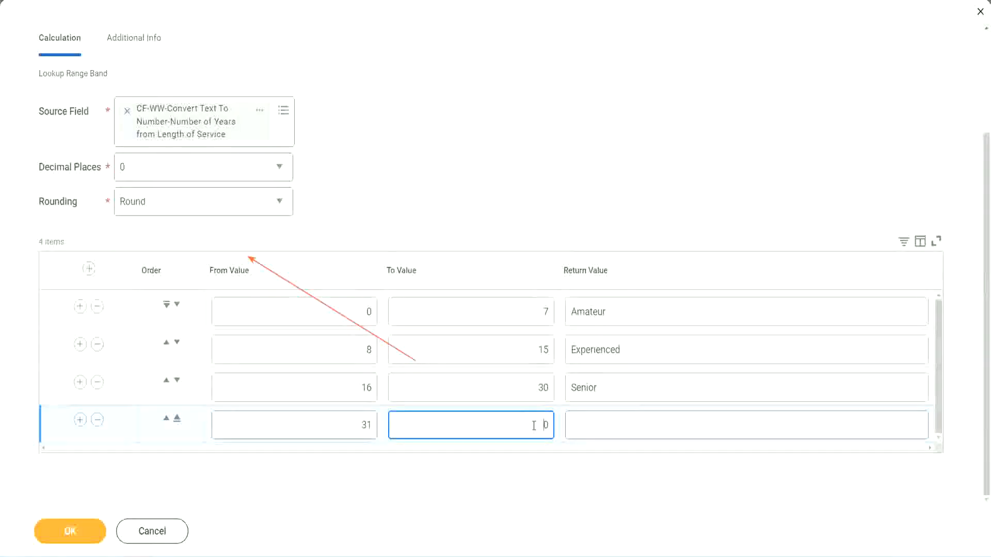
pyautogui.write('0')
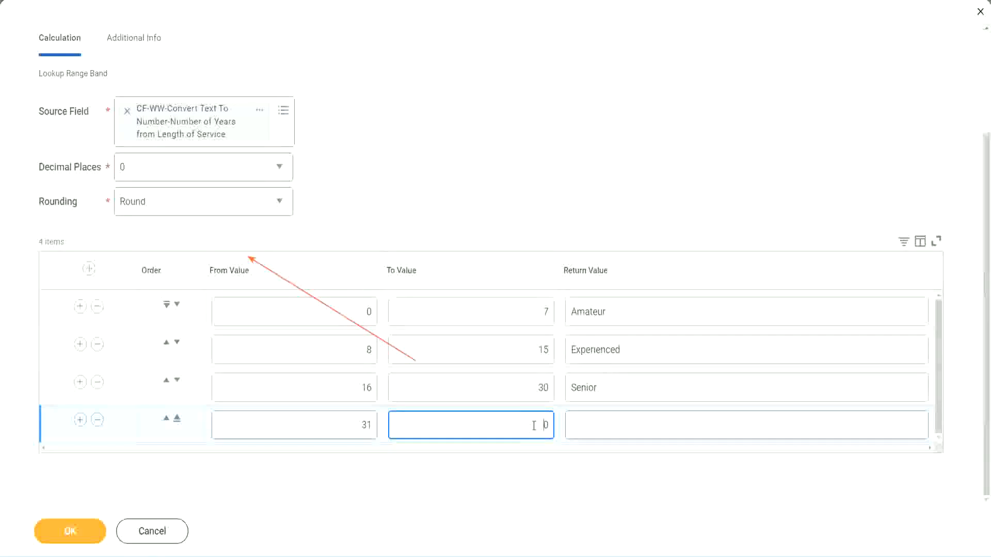
pyautogui.write('1000')
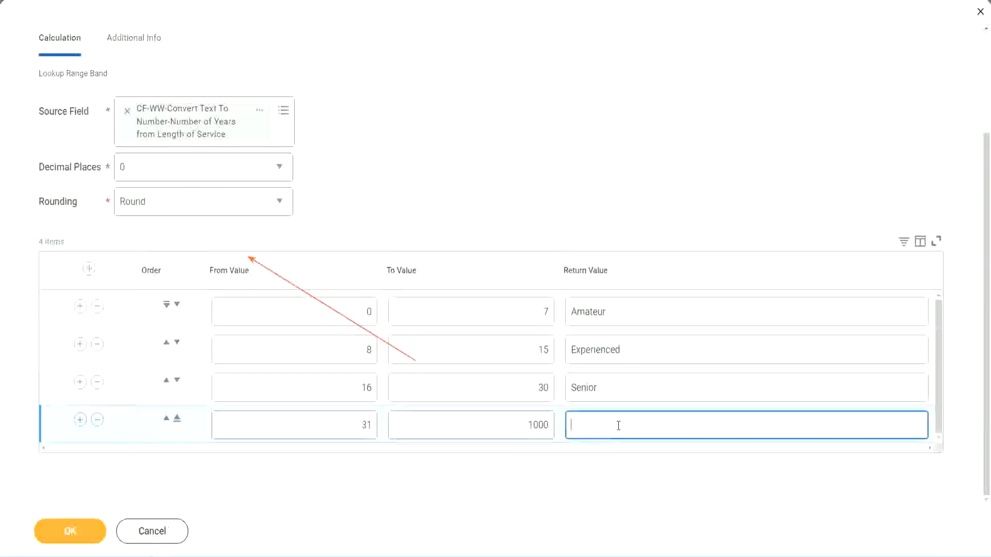
pyautogui.write('Legend')
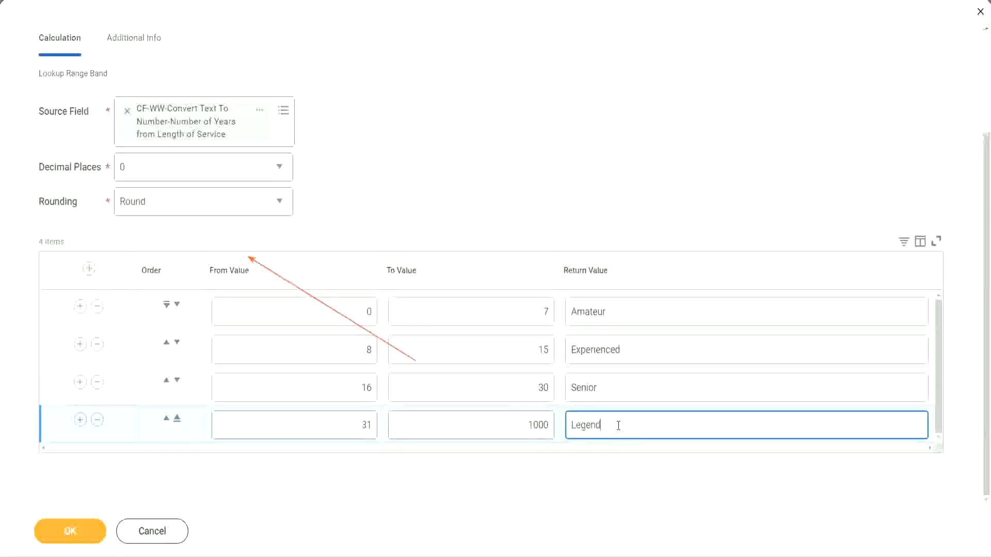
pyautogui.moveTo(534, 393)
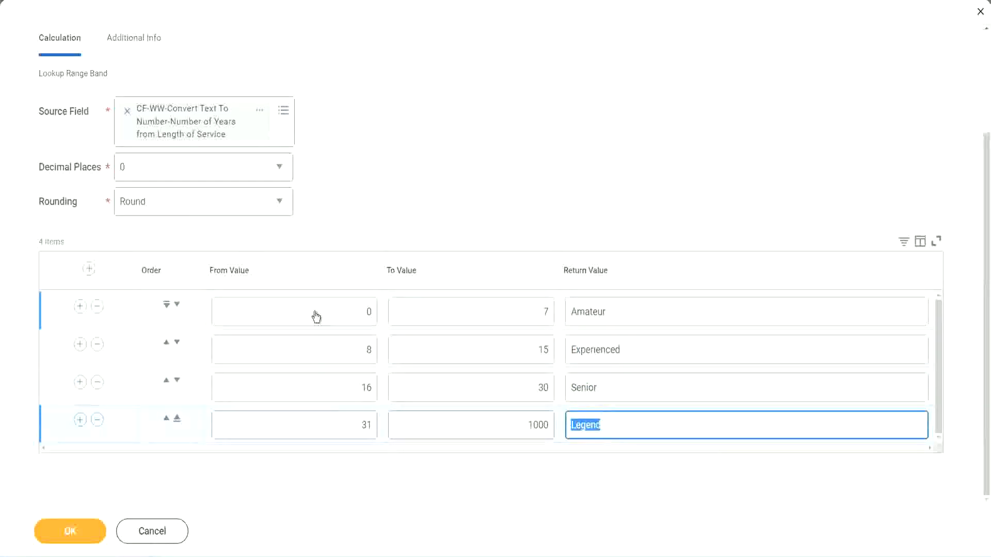
pyautogui.doubleClick(594, 349)
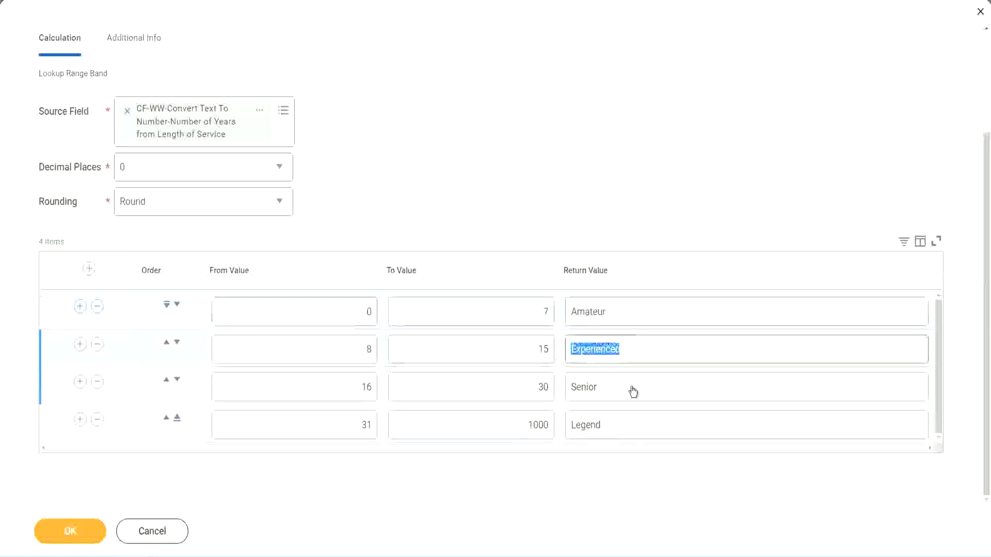
pyautogui.doubleClick(585, 424)
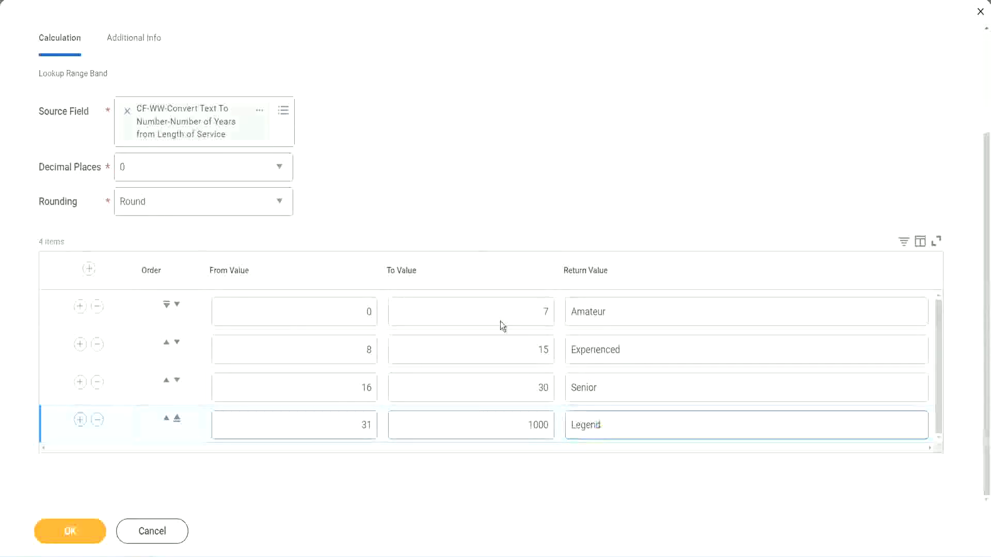
pyautogui.click(284, 424)
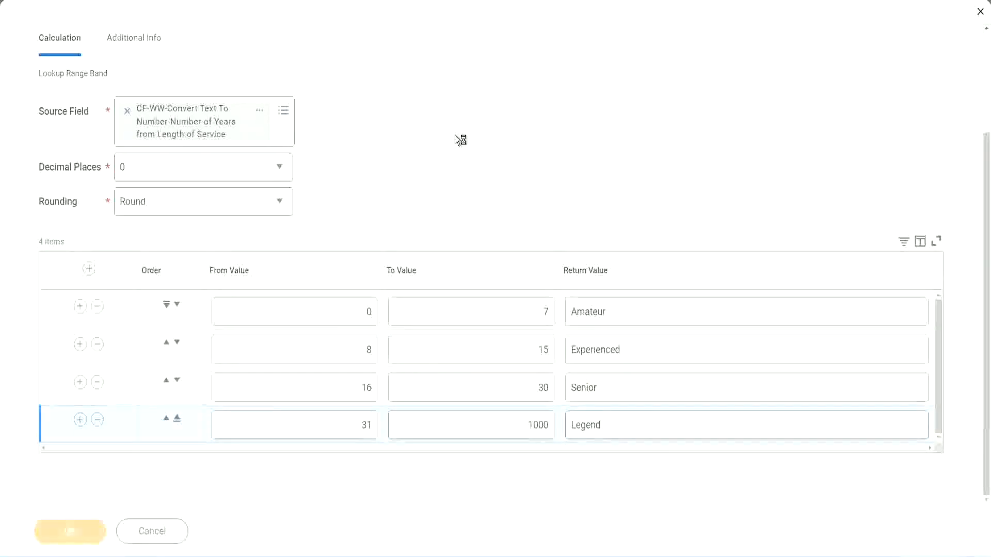
# Save the calculated field and copy its saved name via Copy Text.
pyautogui.click(69, 530)
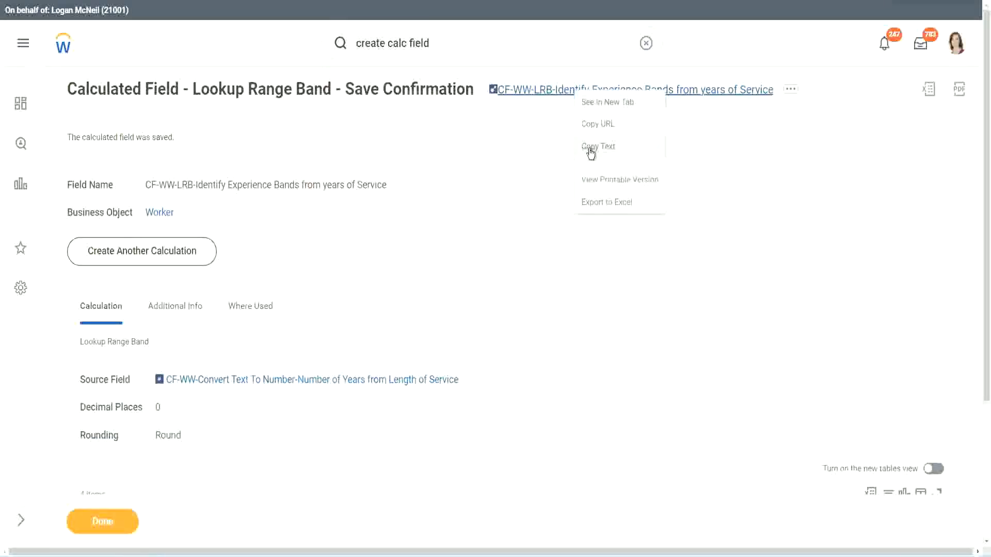
pyautogui.click(598, 145)
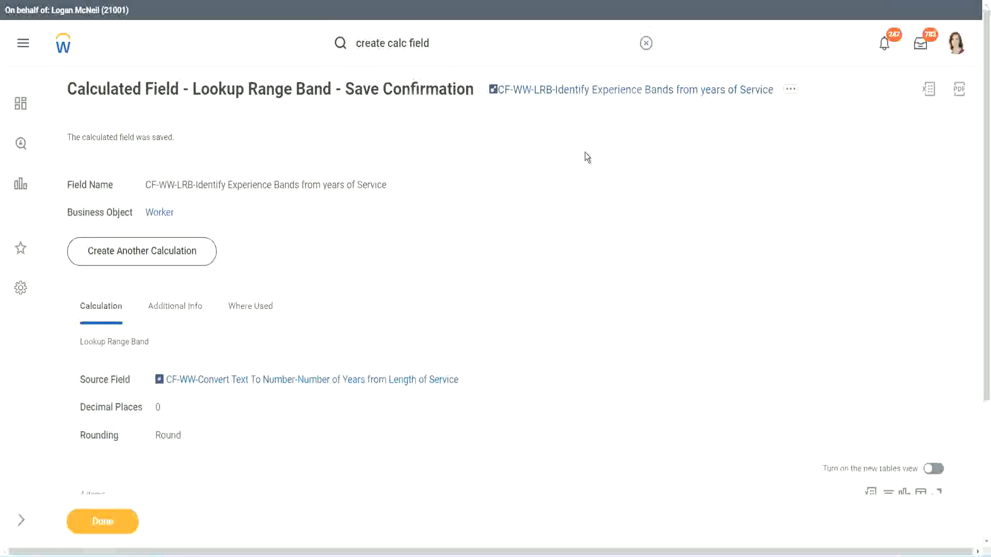
pyautogui.moveTo(557, 128)
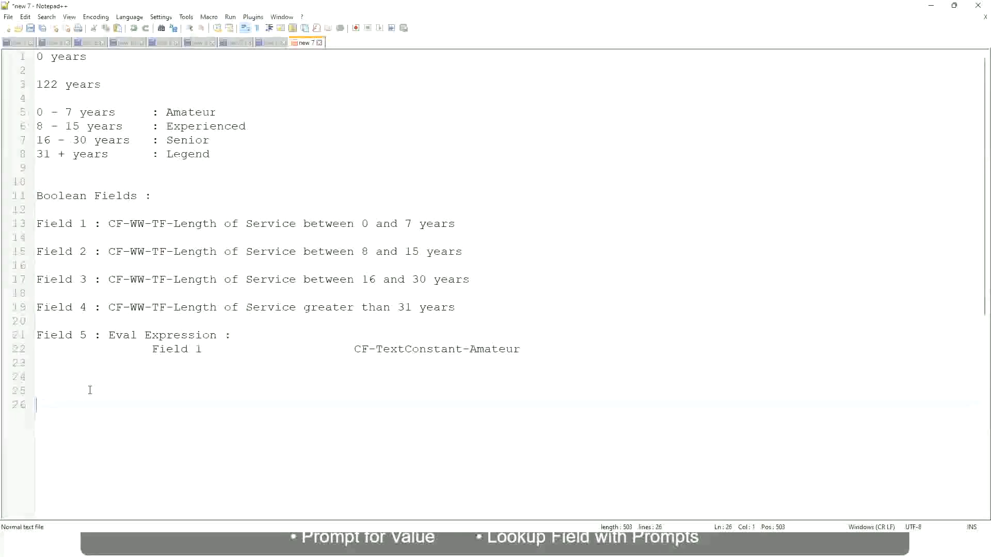
# Write the salary range figures '10,000 USD' and '1,000,000 USD' in the notes.
pyautogui.write('10,')
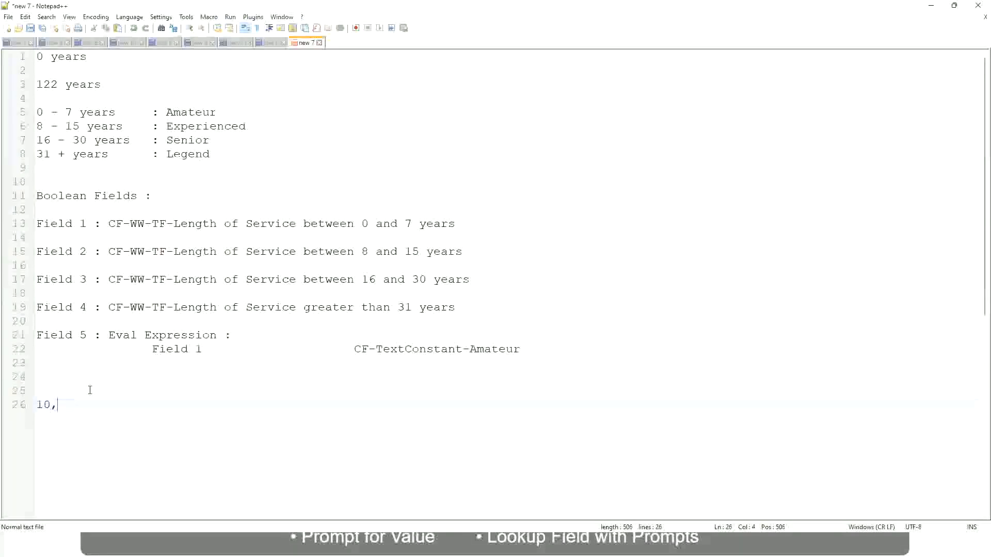
pyautogui.write('00')
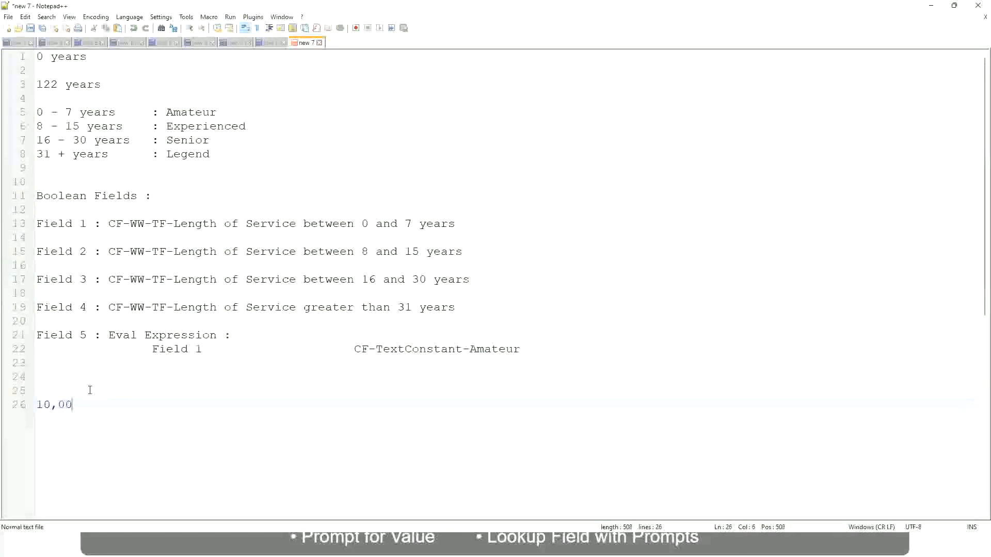
pyautogui.write('0 USD')
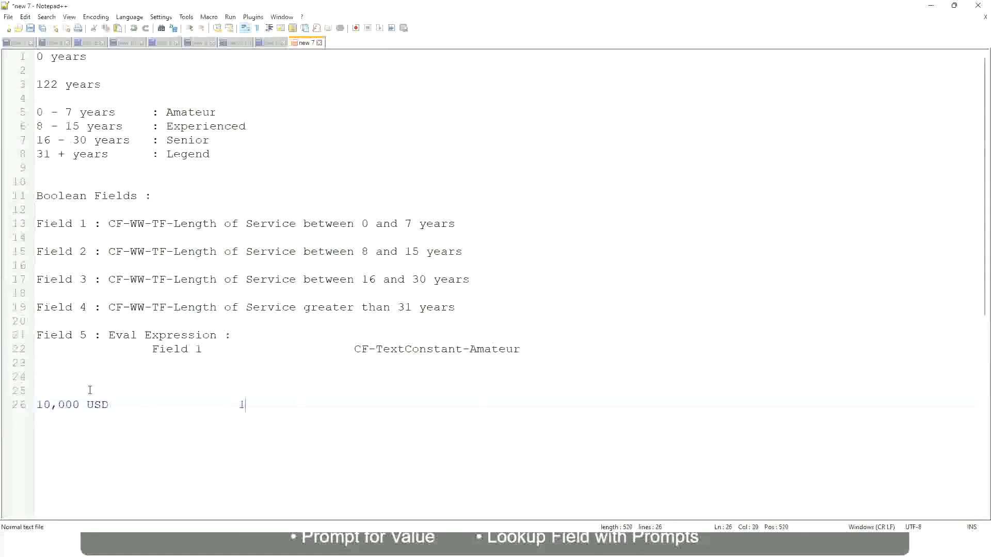
pyautogui.write('1,000,')
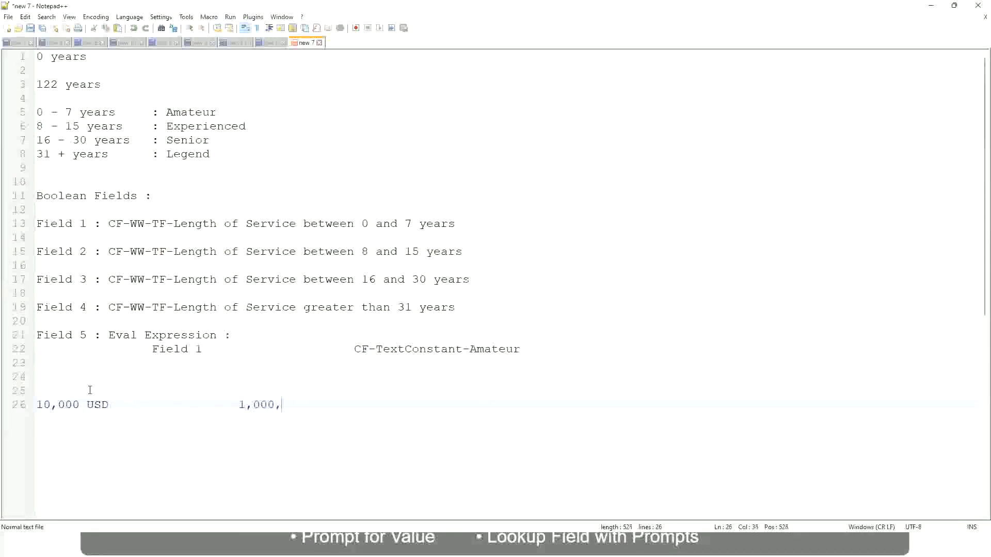
pyautogui.write('000')
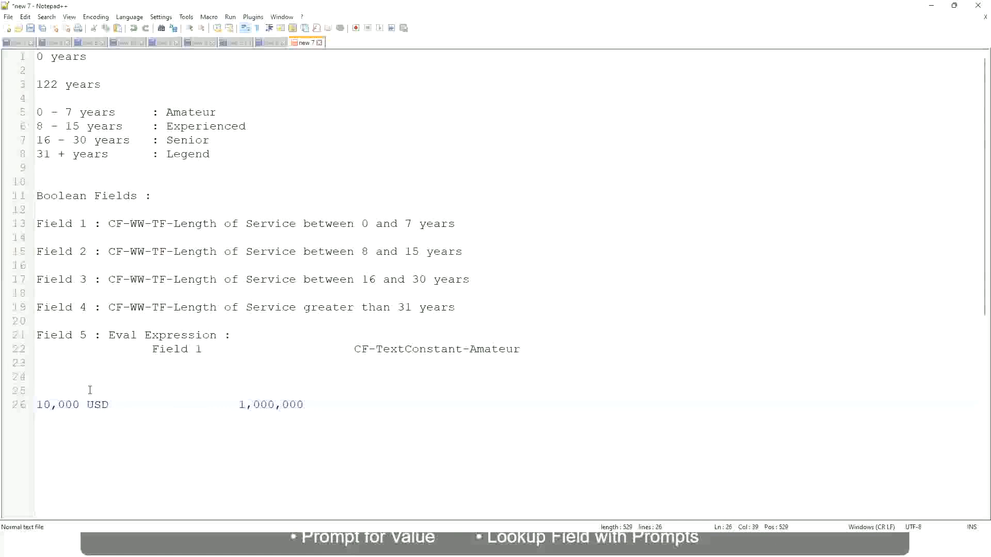
pyautogui.click(302, 405)
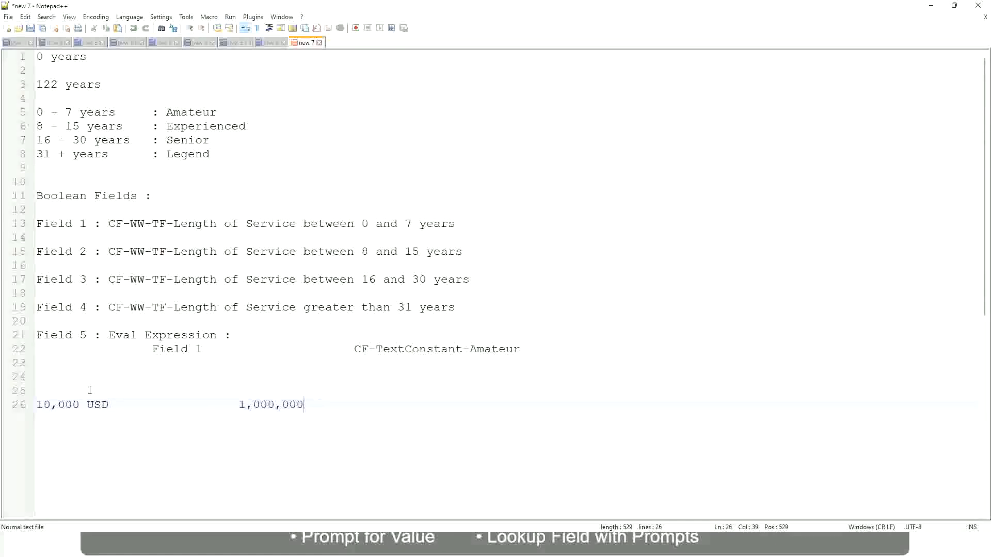
pyautogui.click(249, 405)
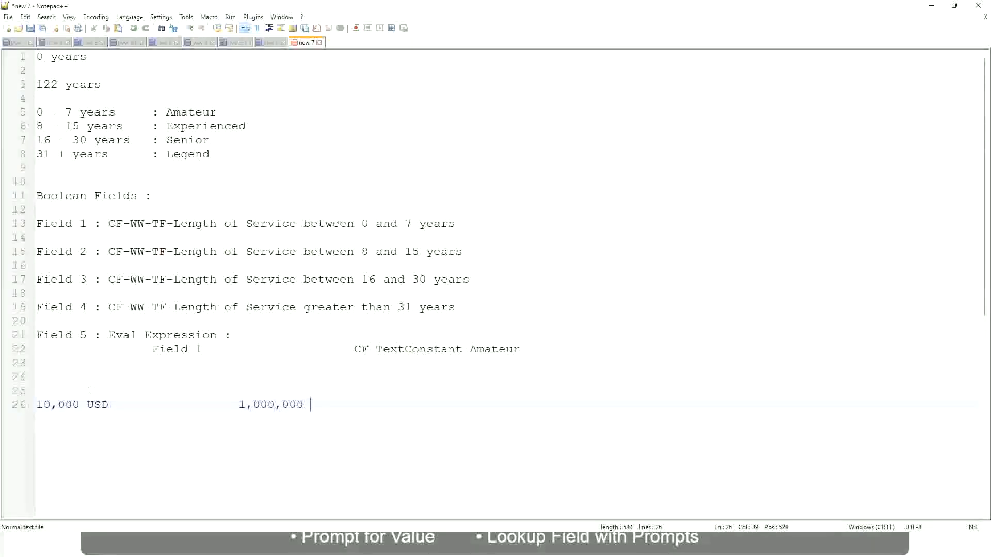
pyautogui.write('USD')
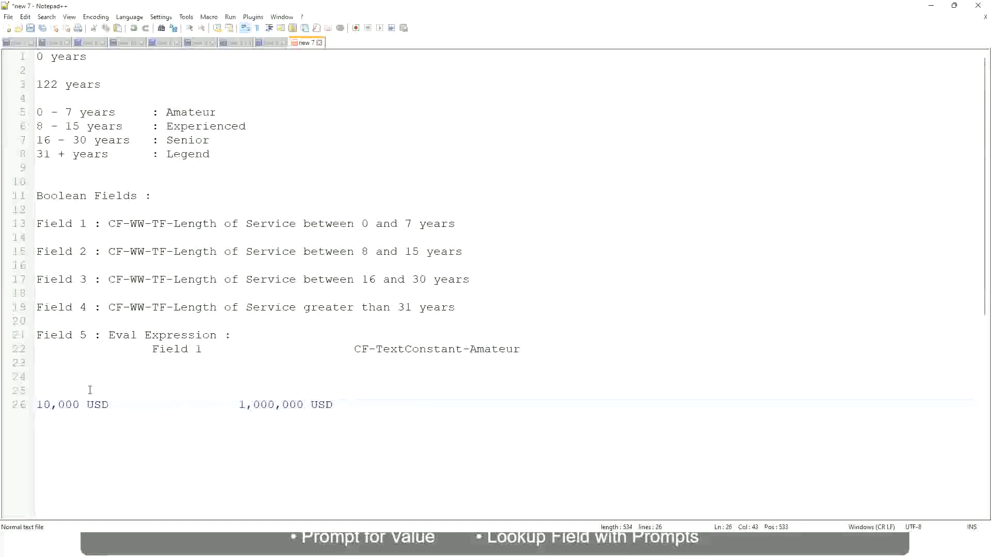
# Write the first salary band line '10 - 50,000 : Low' in Notepad++.
pyautogui.press('Enter')
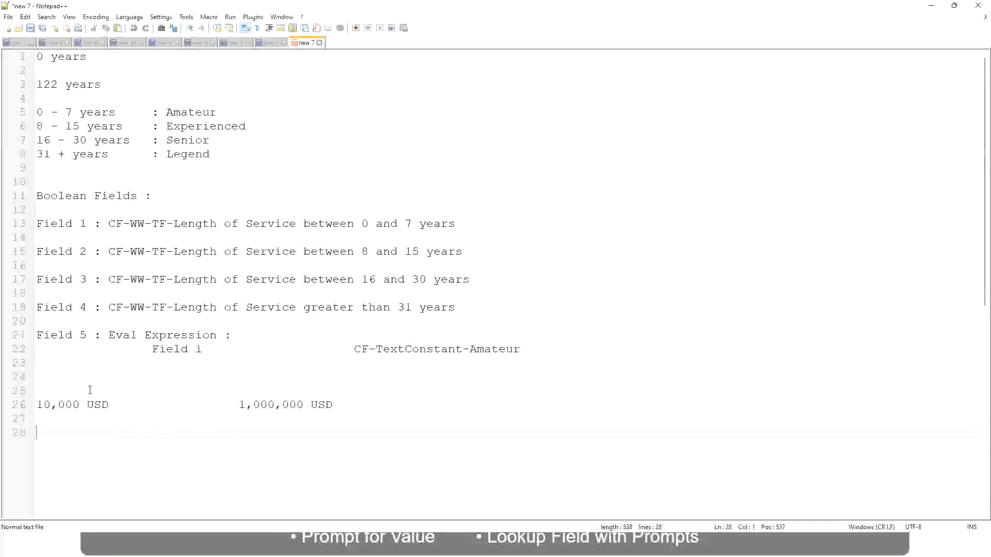
pyautogui.write('10')
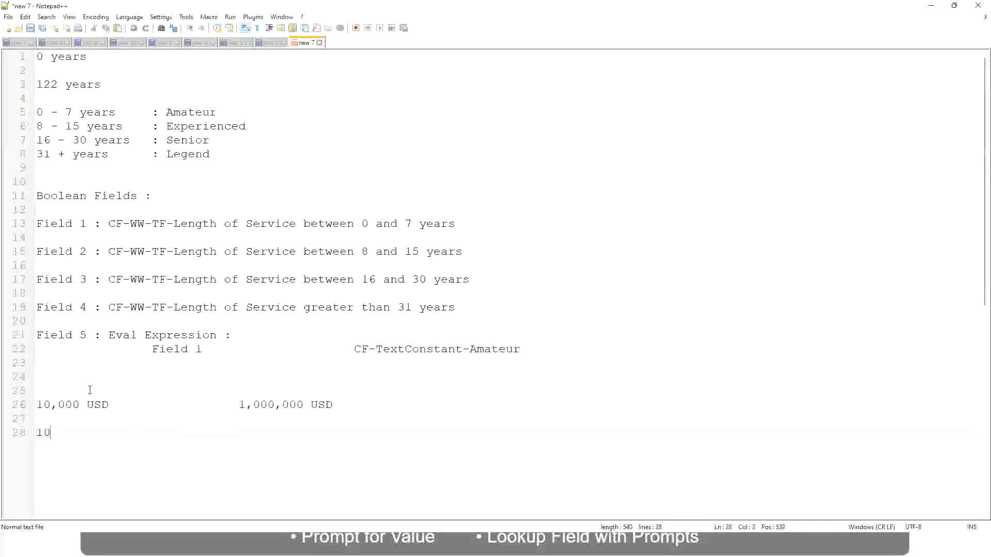
pyautogui.write('- 50')
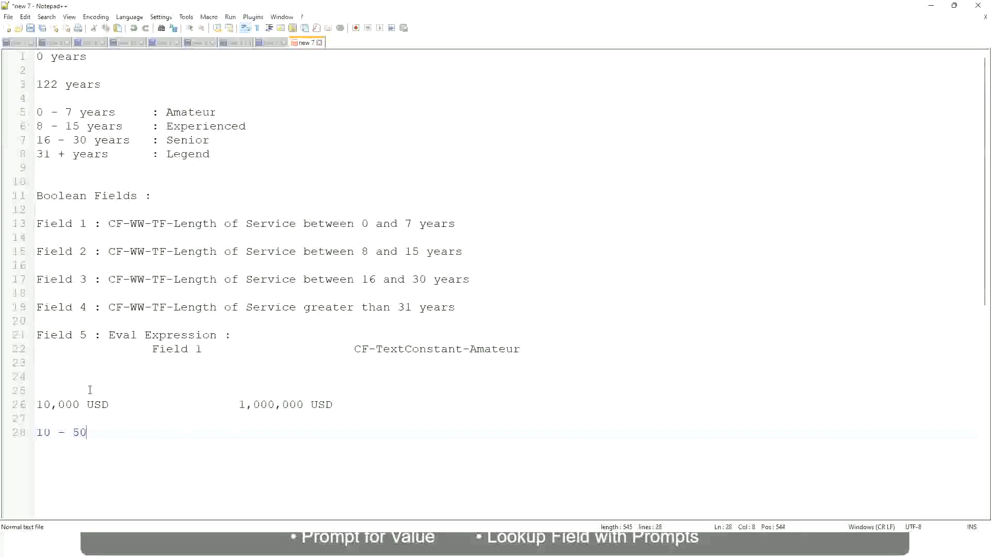
pyautogui.write(',000')
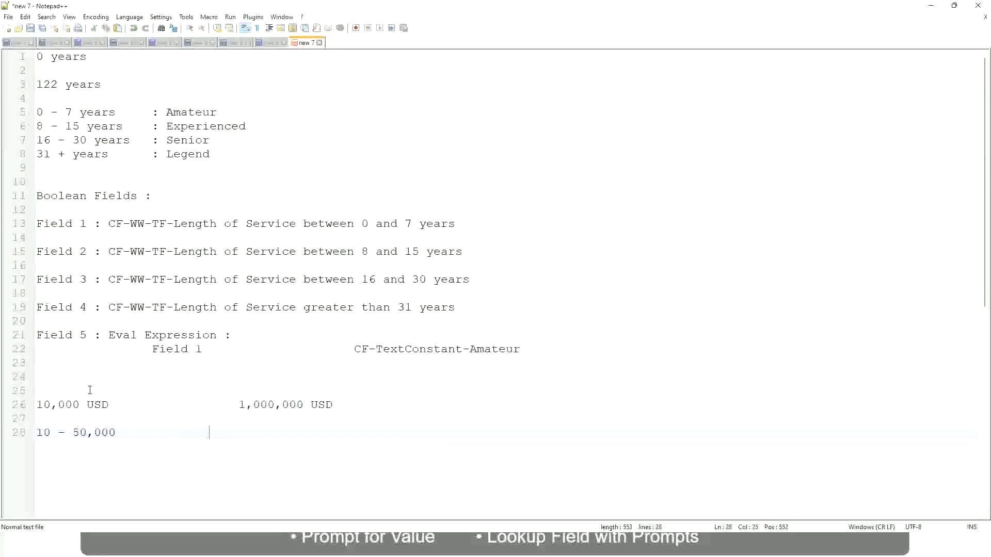
pyautogui.write(': Low')
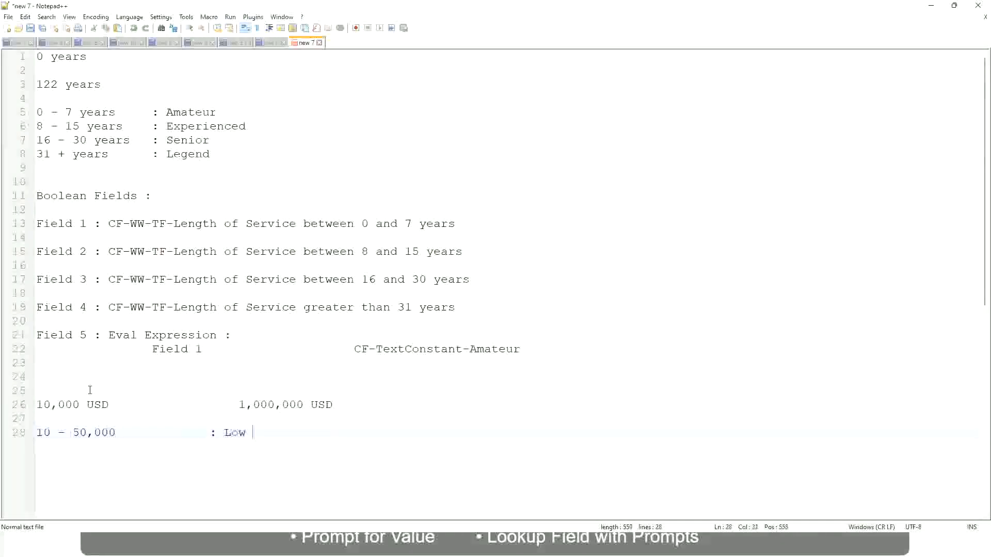
# Add the second band line '50,001 - 150,000 : Medium'.
pyautogui.press('Enter')
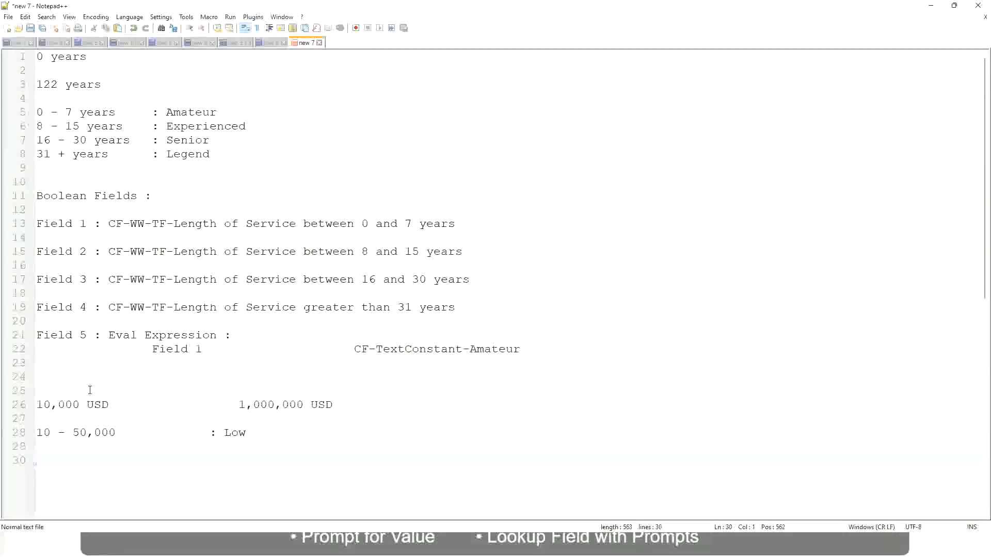
pyautogui.write('5')
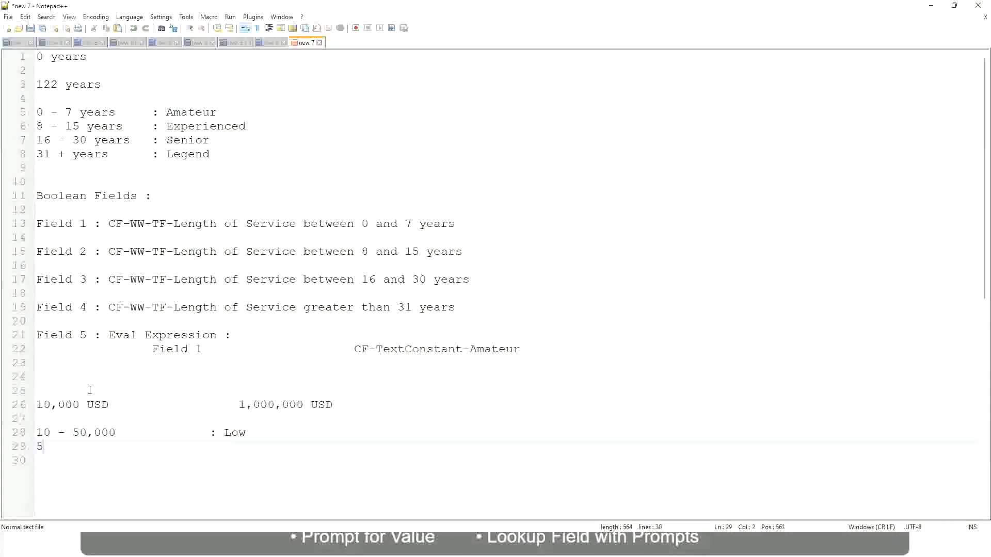
pyautogui.write('0,001')
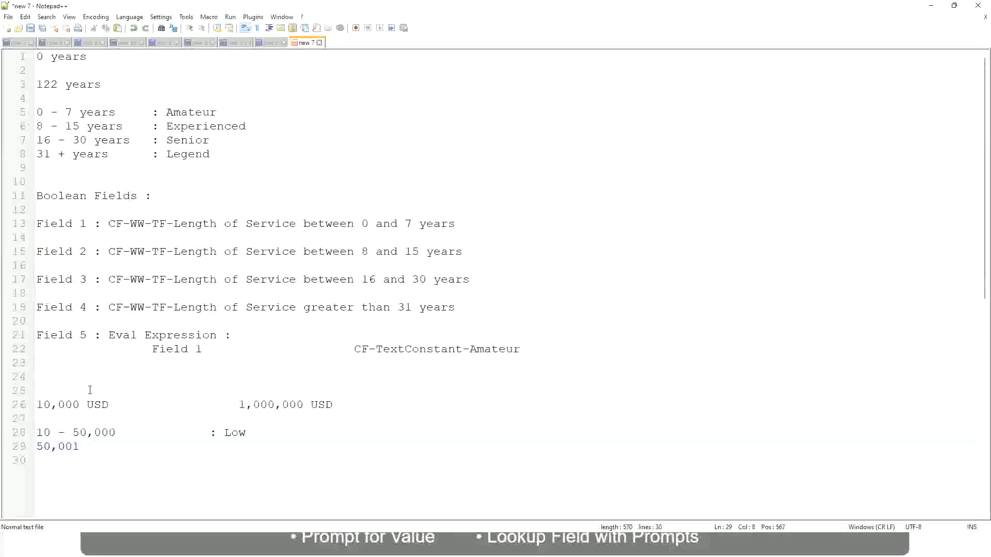
pyautogui.write('- 150')
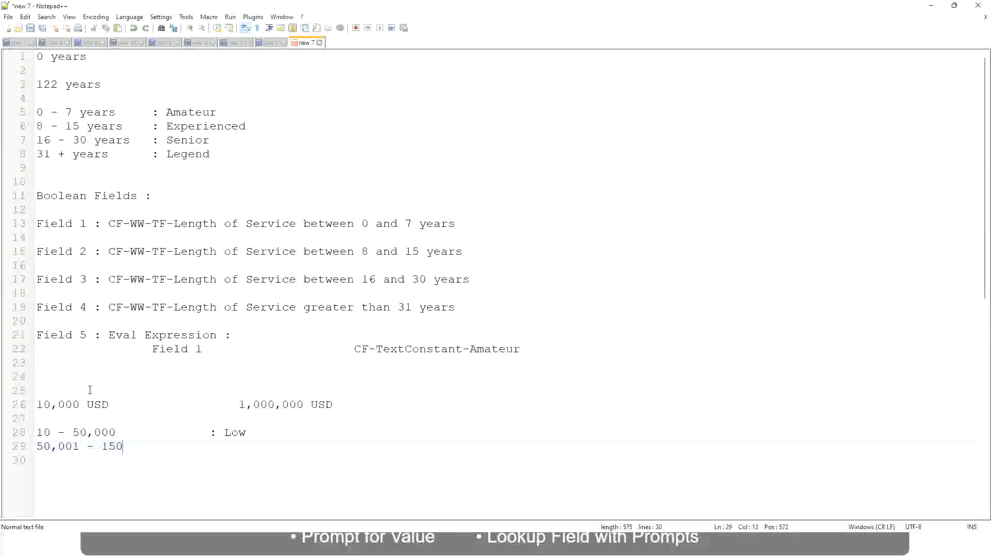
pyautogui.write(',000')
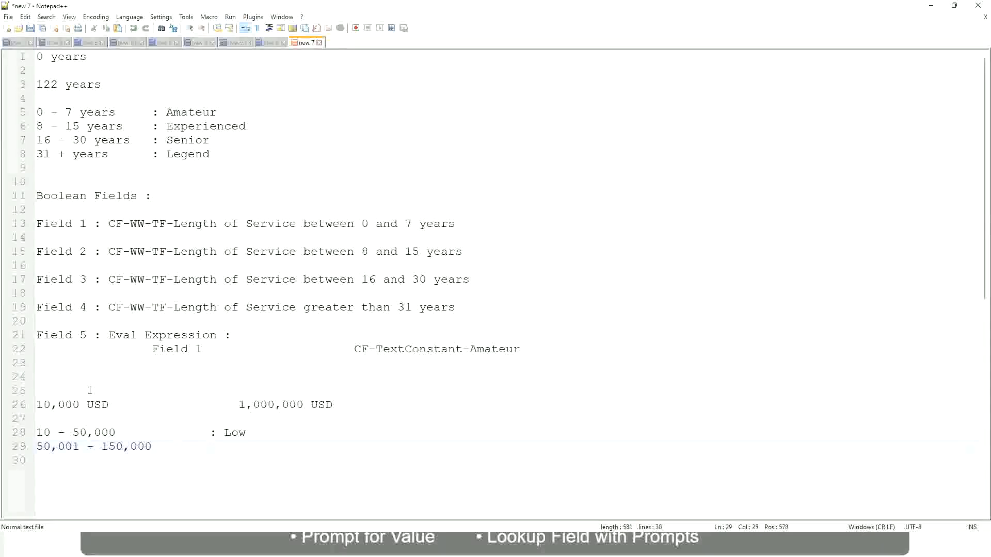
pyautogui.write(': Medium')
pyautogui.click(507, 460)
pyautogui.write('> ')
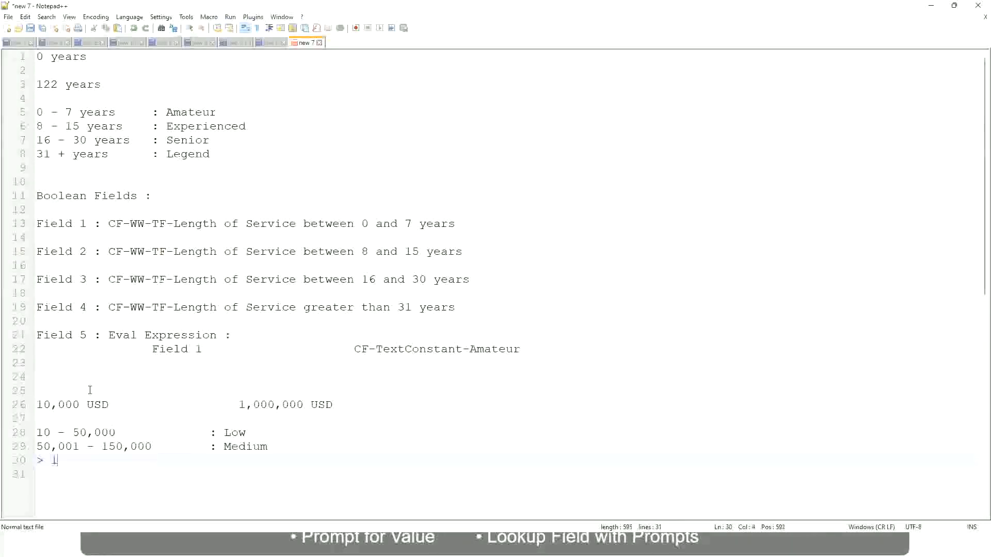
# Add the third band line '> 150,000 : High'.
pyautogui.write('150,')
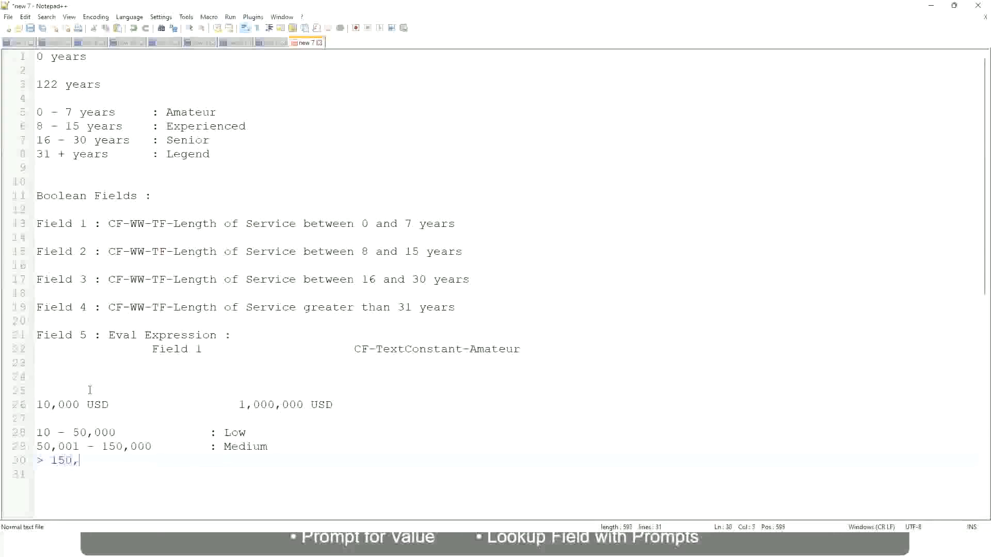
pyautogui.write('000')
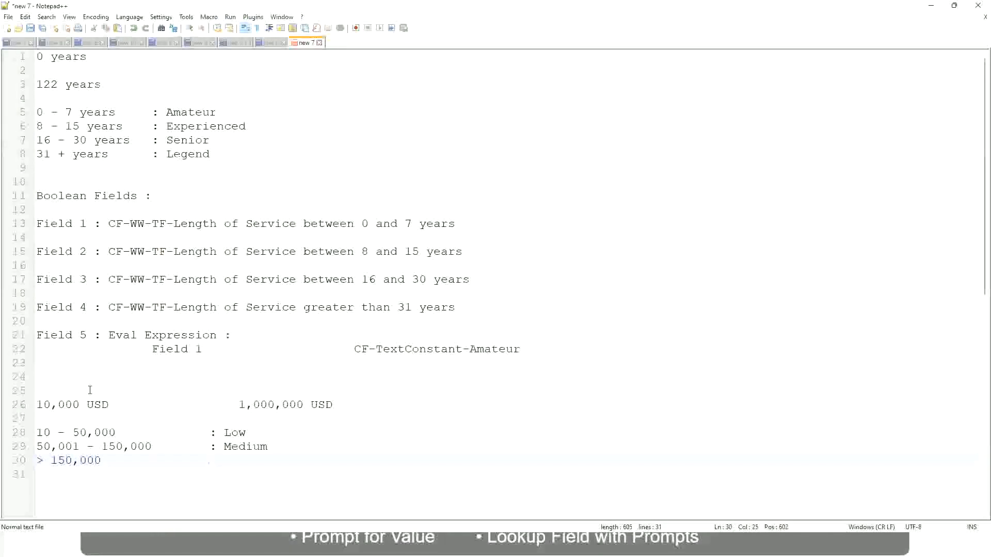
pyautogui.write(': High')
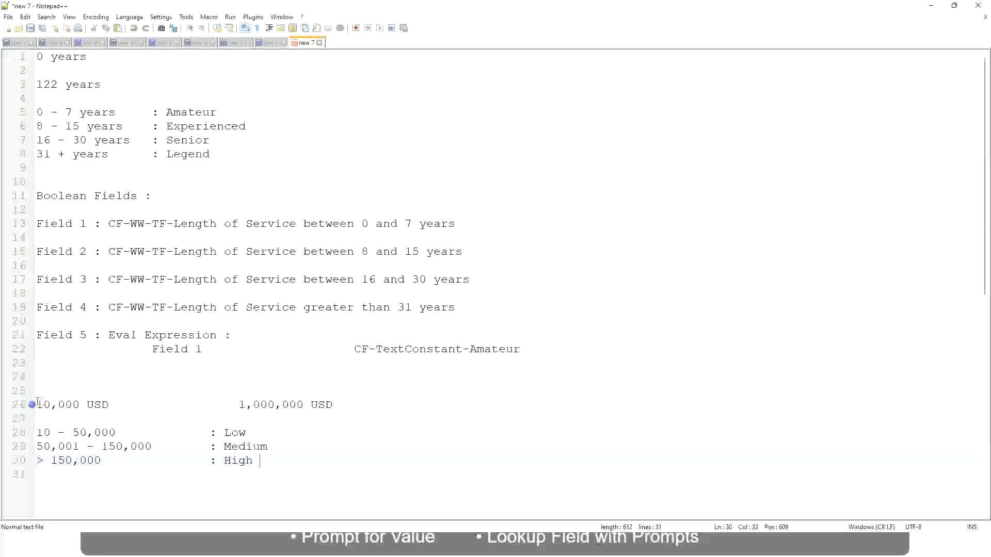
pyautogui.click(40, 405)
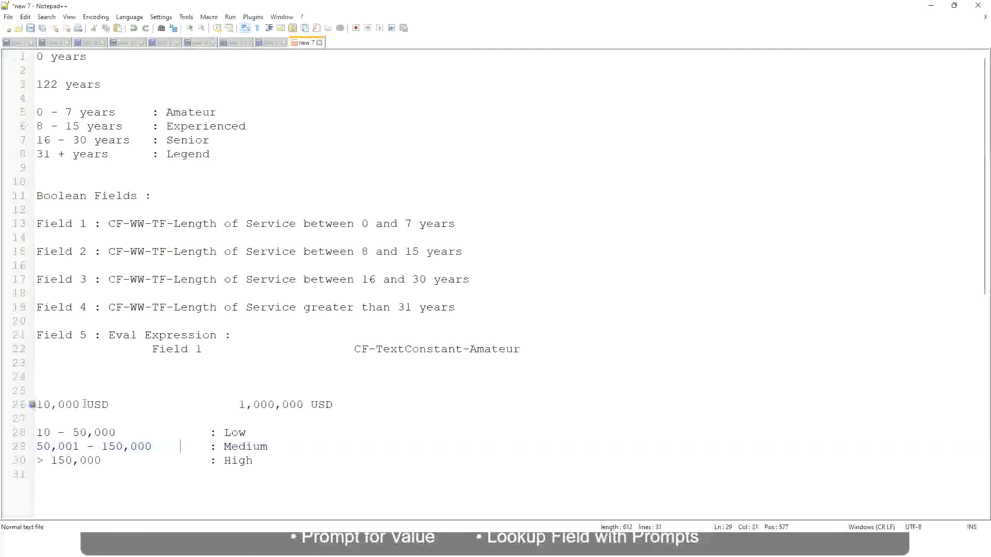
pyautogui.click(304, 405)
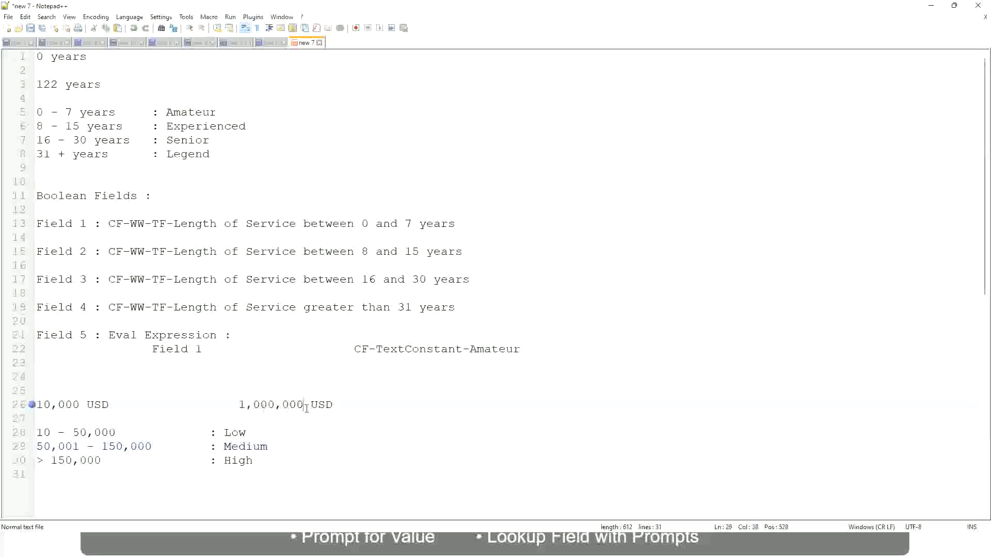
pyautogui.moveTo(180, 404)
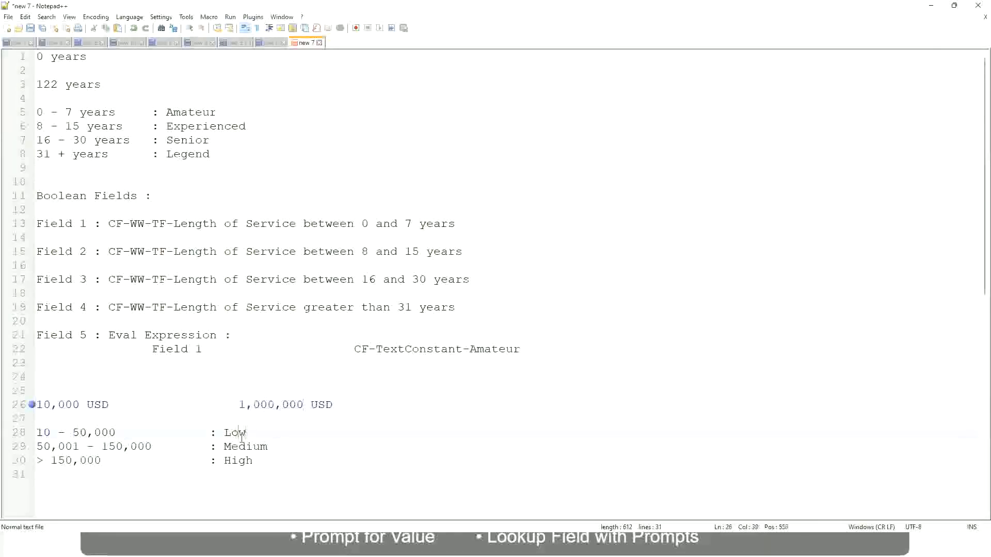
pyautogui.click(238, 461)
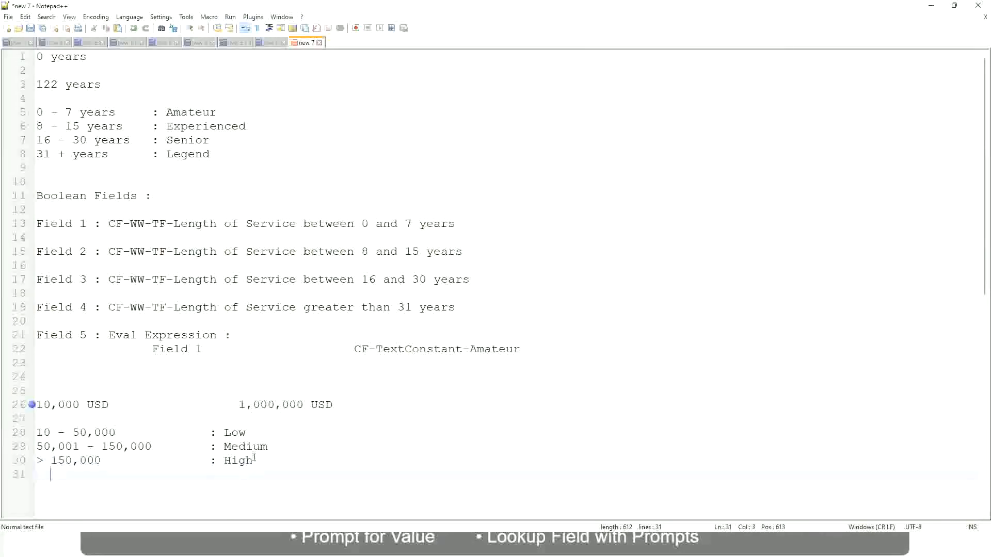
pyautogui.click(254, 461)
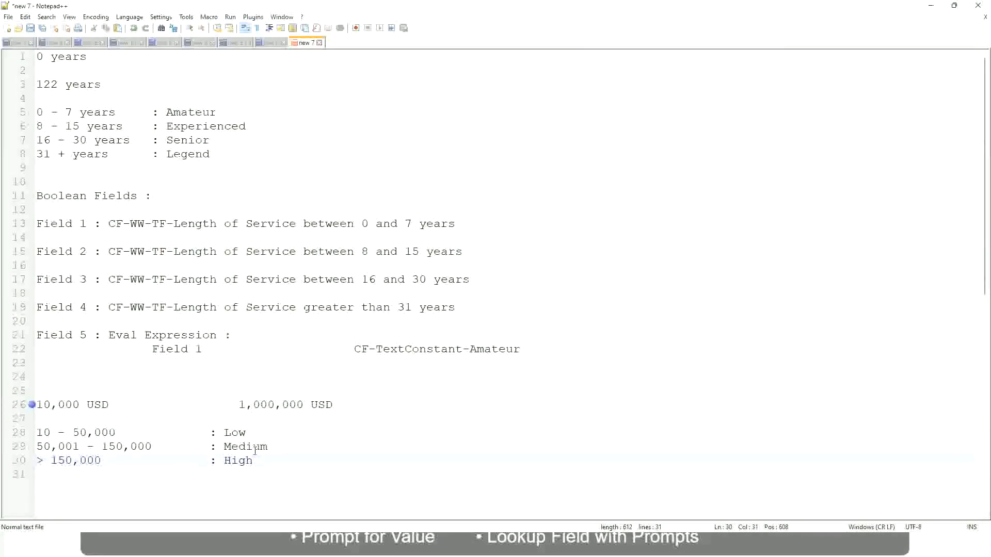
pyautogui.click(253, 461)
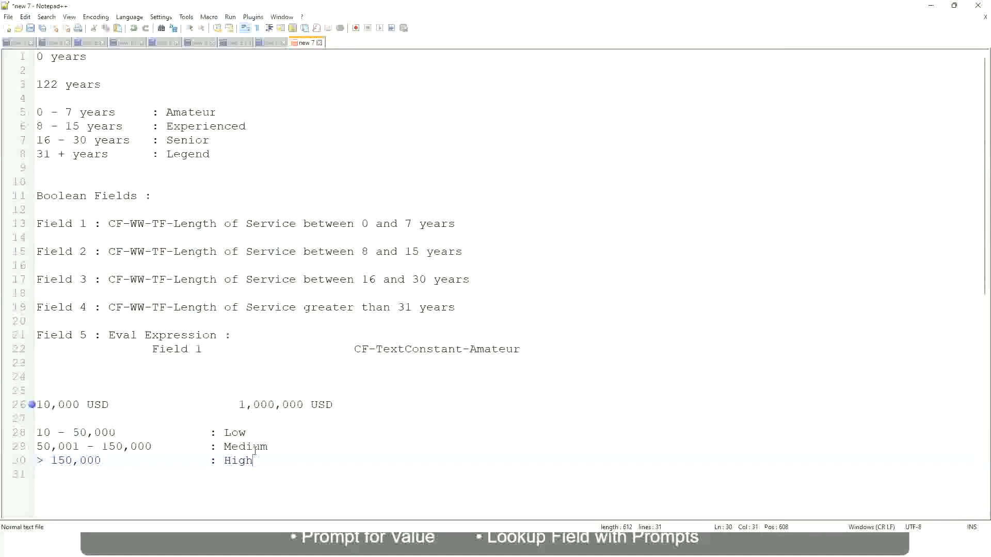